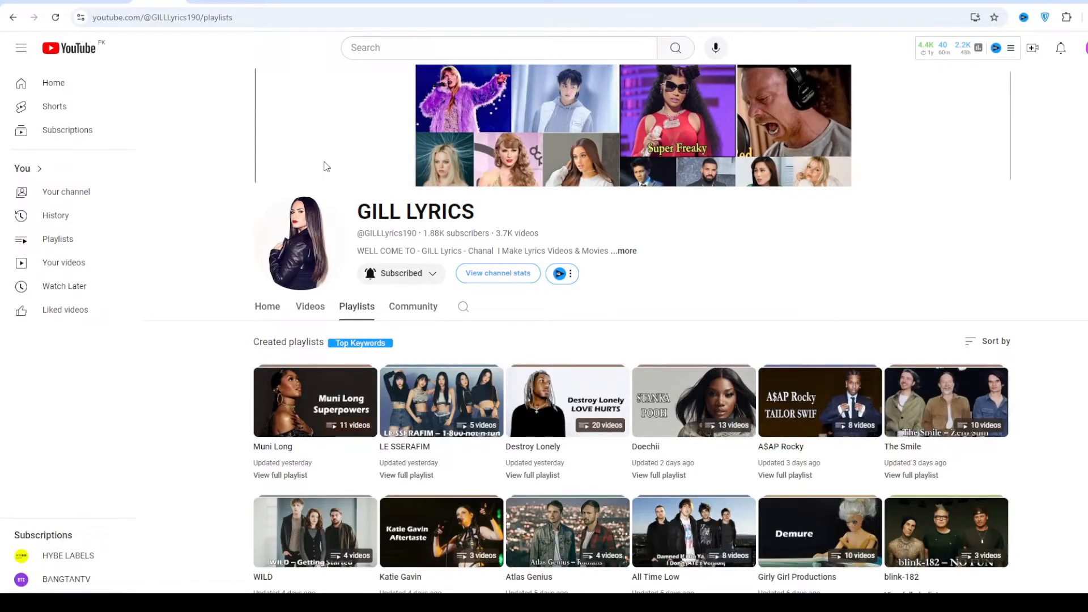
{"action": "mouse_move", "coordinate": [238, 82]}
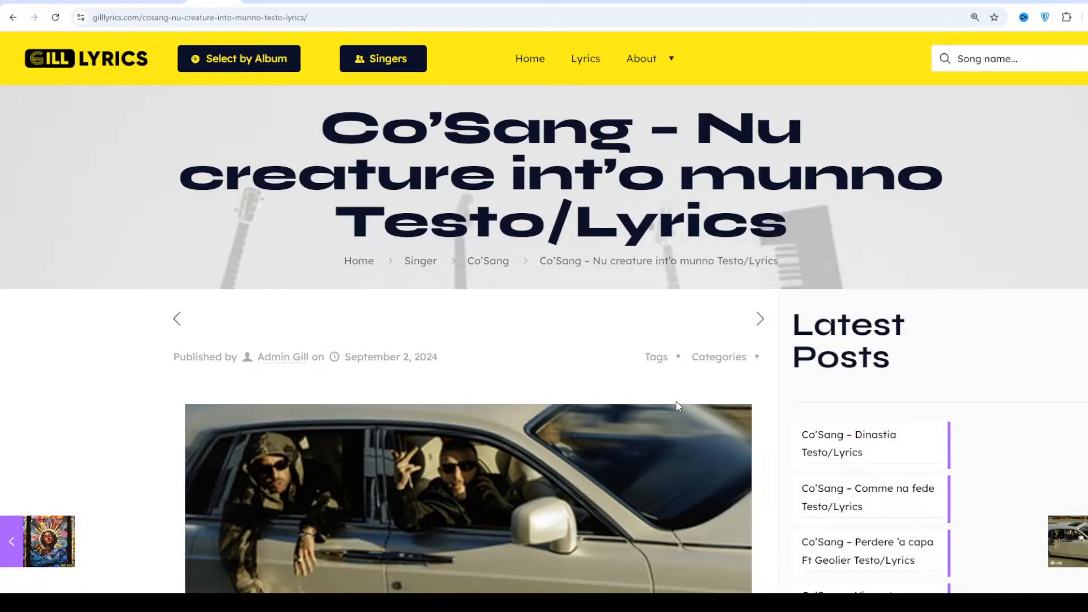
{"action": "scroll", "scroll_direction": "down", "scroll_amount": 3}
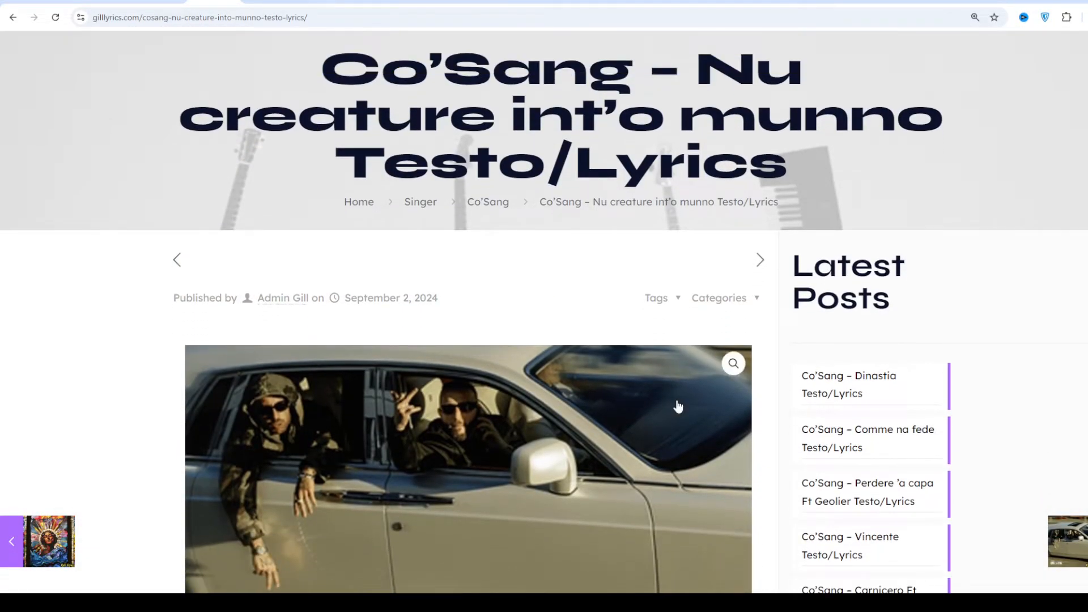
{"action": "scroll", "scroll_direction": "down", "scroll_amount": 3}
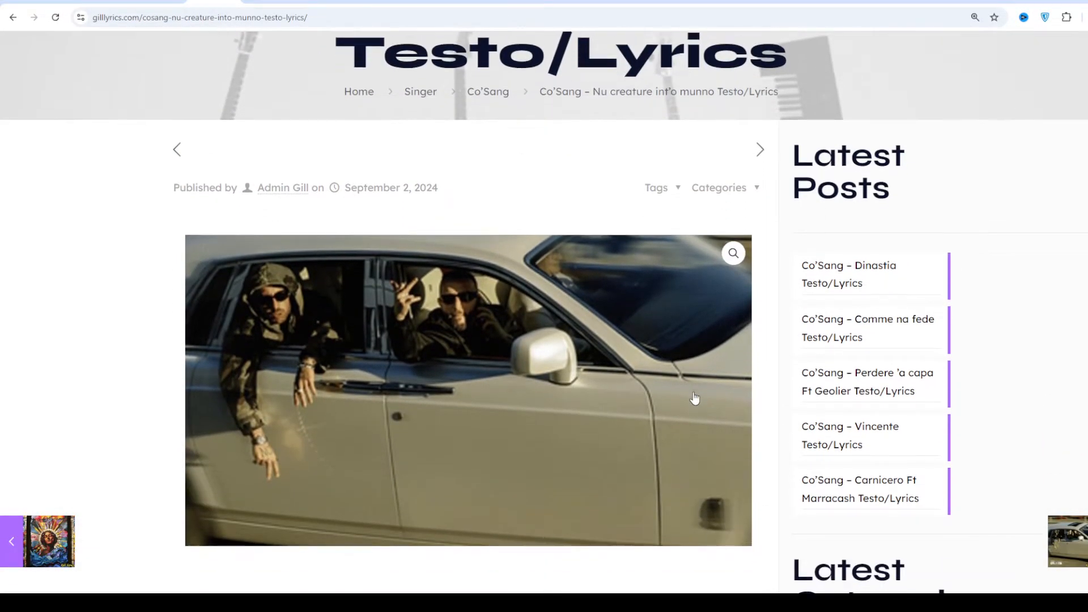
{"action": "scroll", "scroll_direction": "down", "scroll_amount": 3}
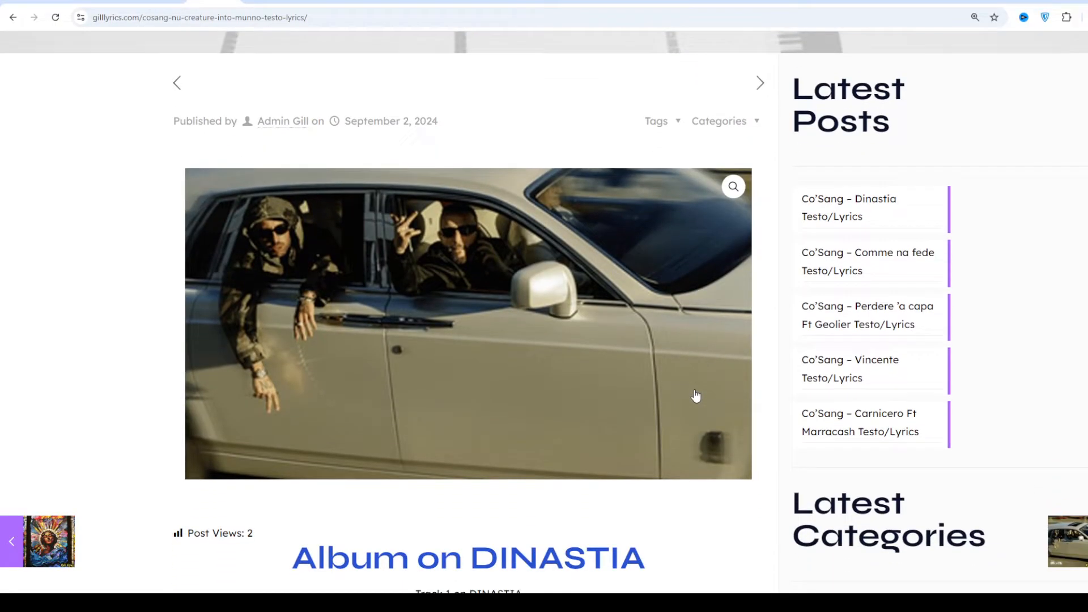
{"action": "scroll", "scroll_direction": "down", "scroll_amount": 3}
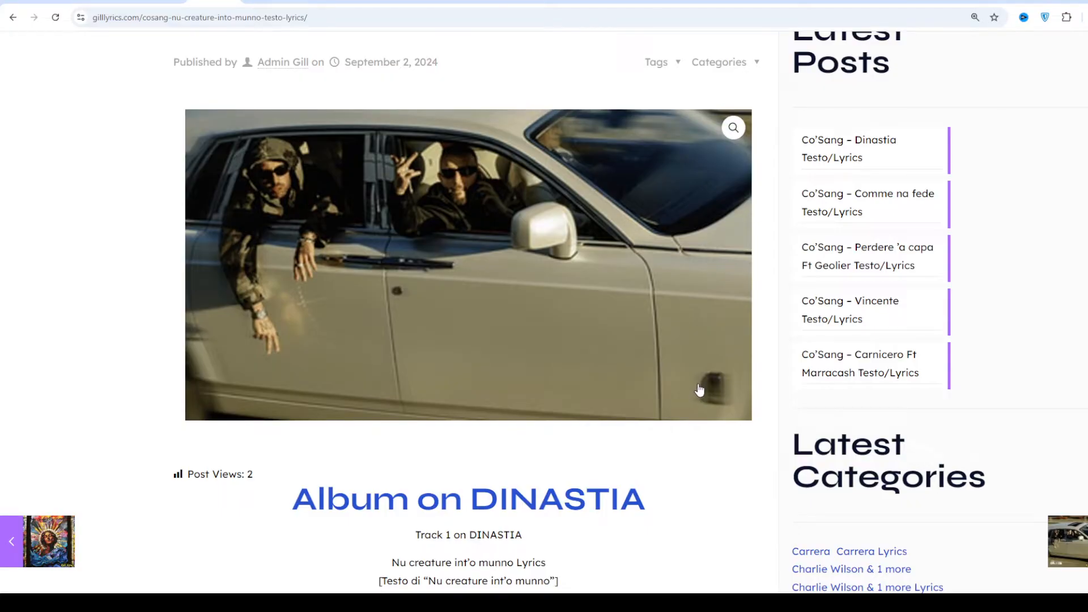
{"action": "scroll", "scroll_direction": "down", "scroll_amount": 3}
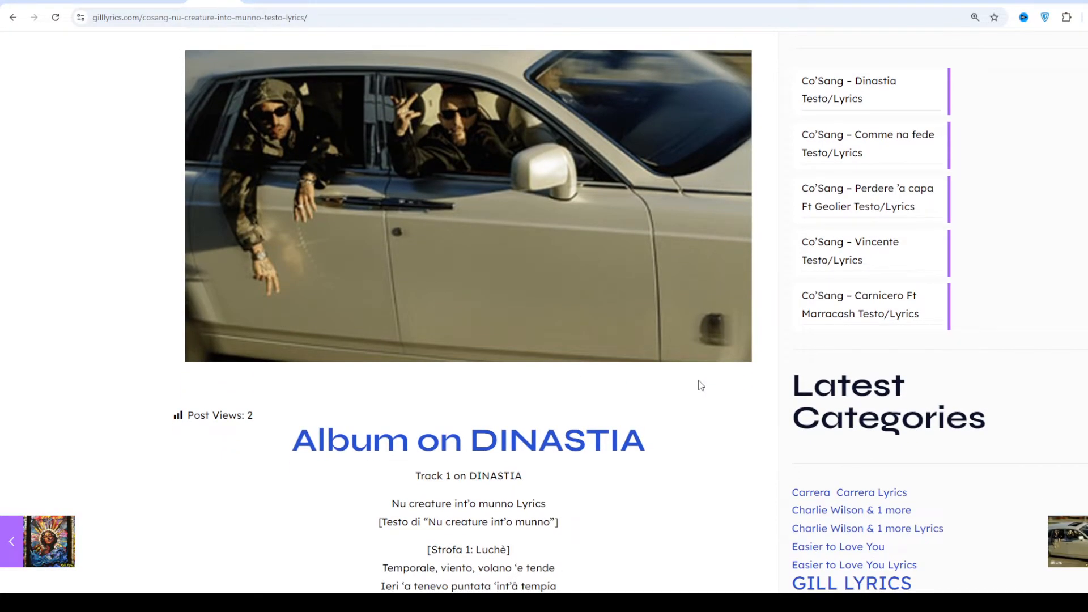
{"action": "scroll", "scroll_direction": "down", "scroll_amount": 3}
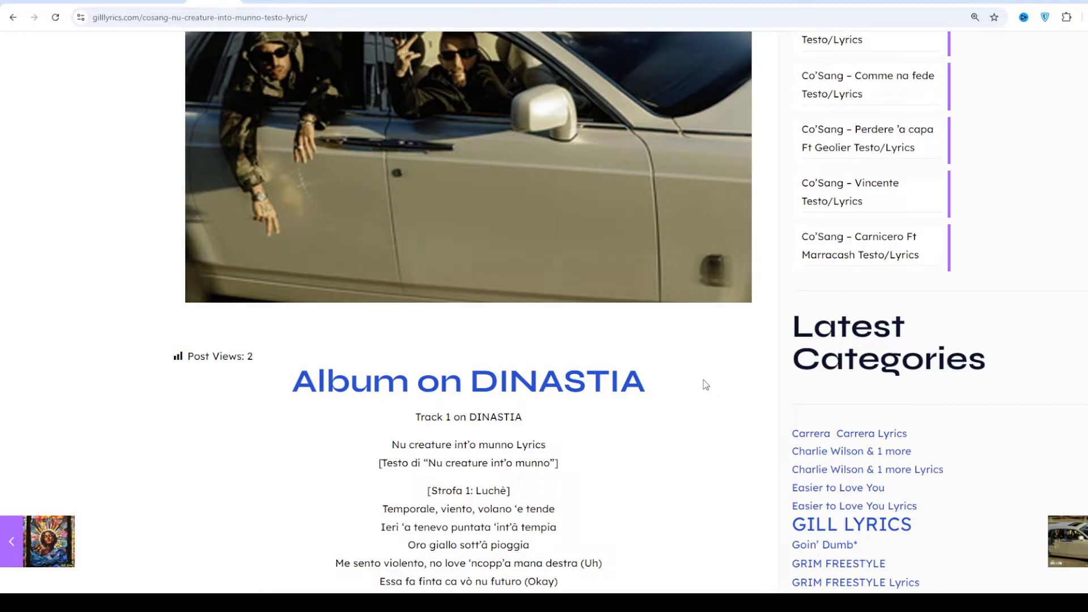
{"action": "mouse_move", "coordinate": [555, 531]}
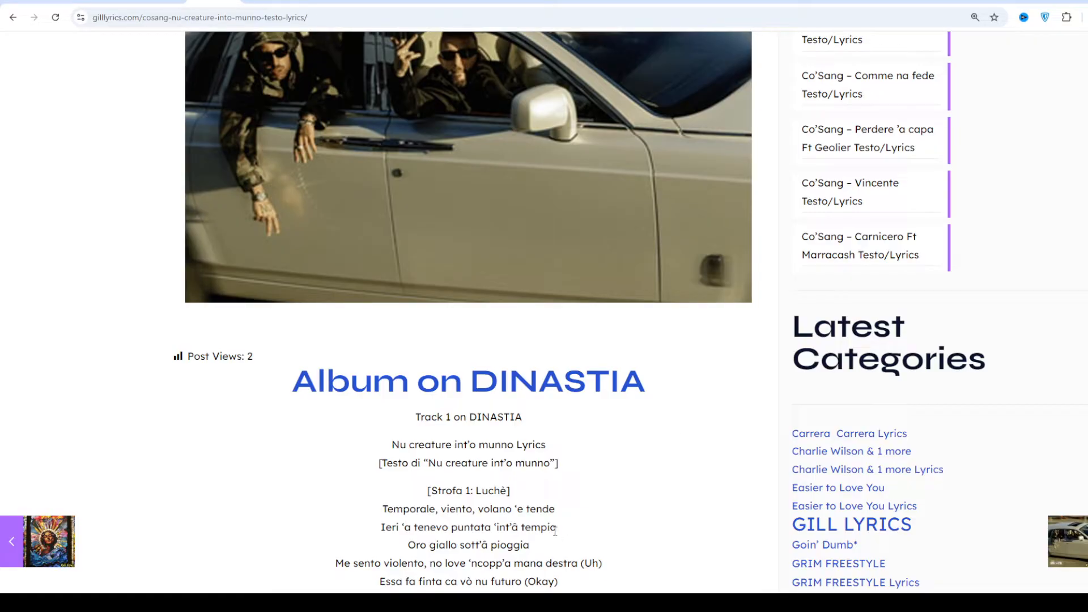
{"action": "scroll", "scroll_direction": "down", "scroll_amount": 3}
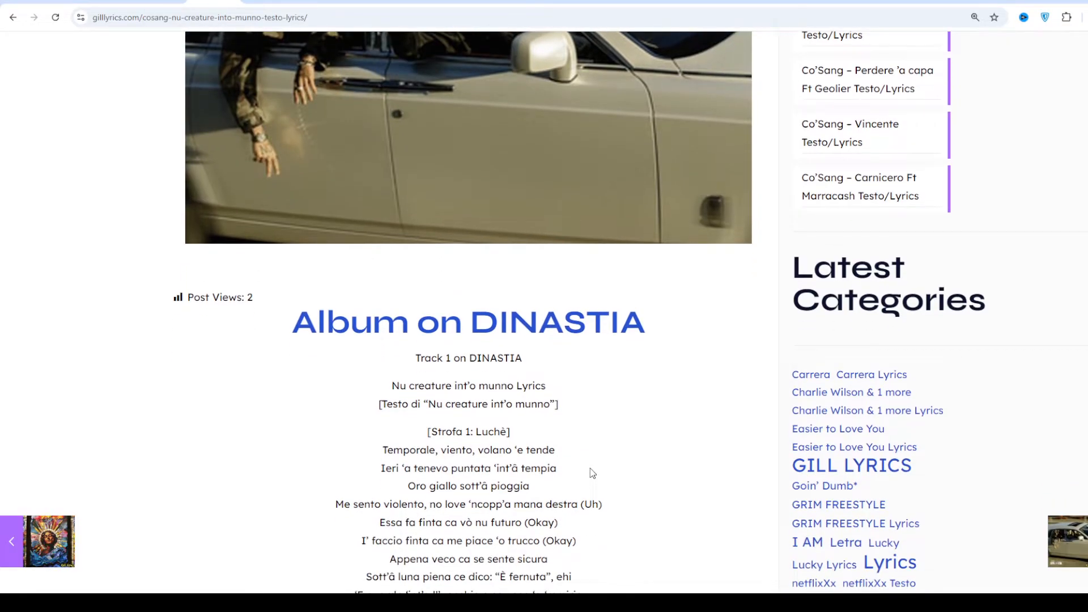
{"action": "scroll", "scroll_direction": "down", "scroll_amount": 3}
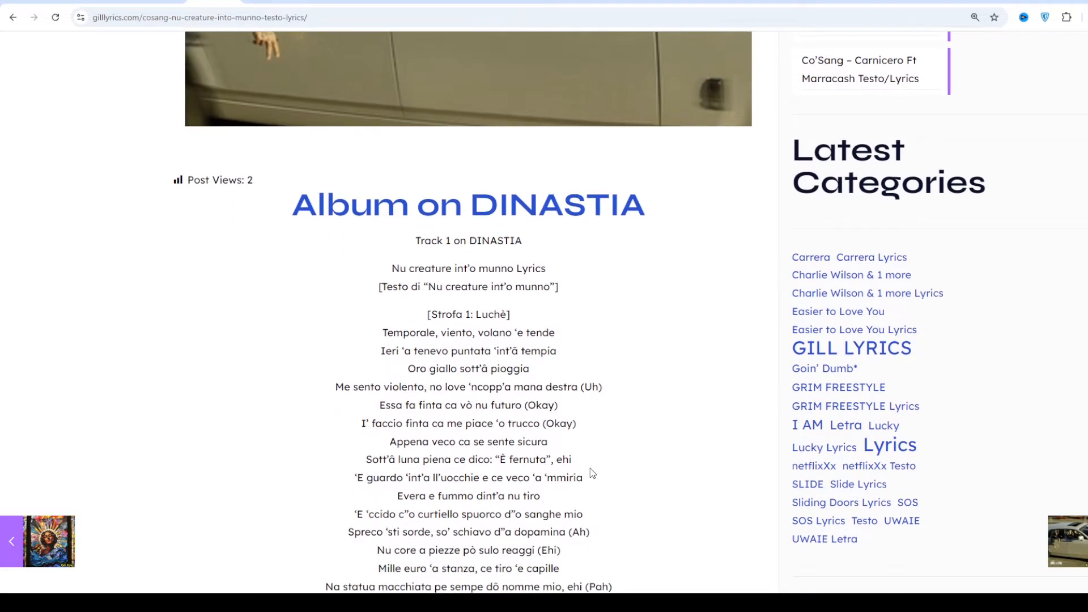
{"action": "scroll", "scroll_direction": "down", "scroll_amount": 3}
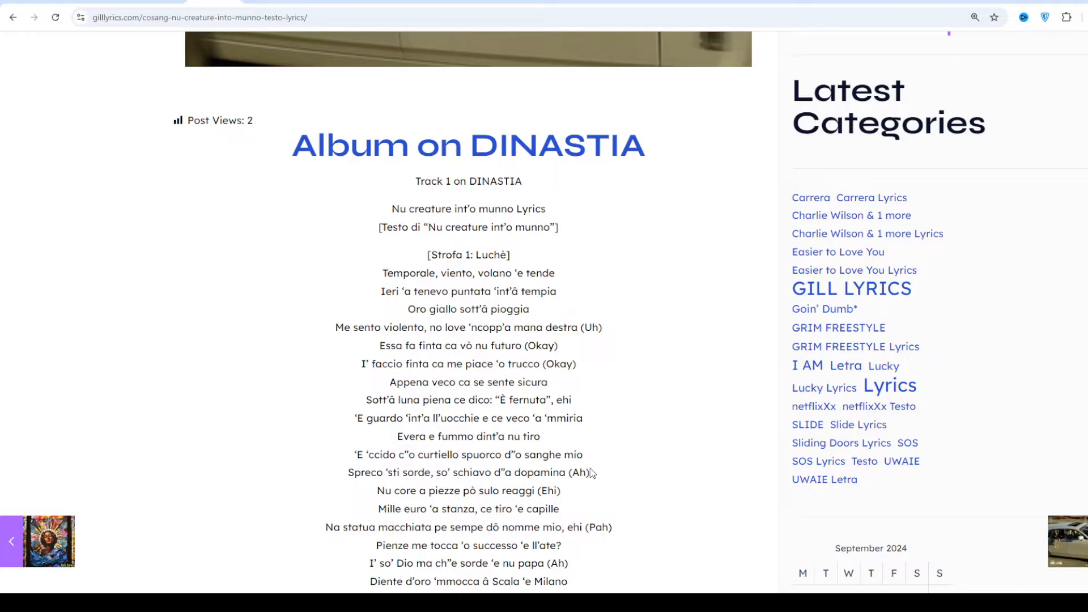
{"action": "scroll", "scroll_direction": "down", "scroll_amount": 3}
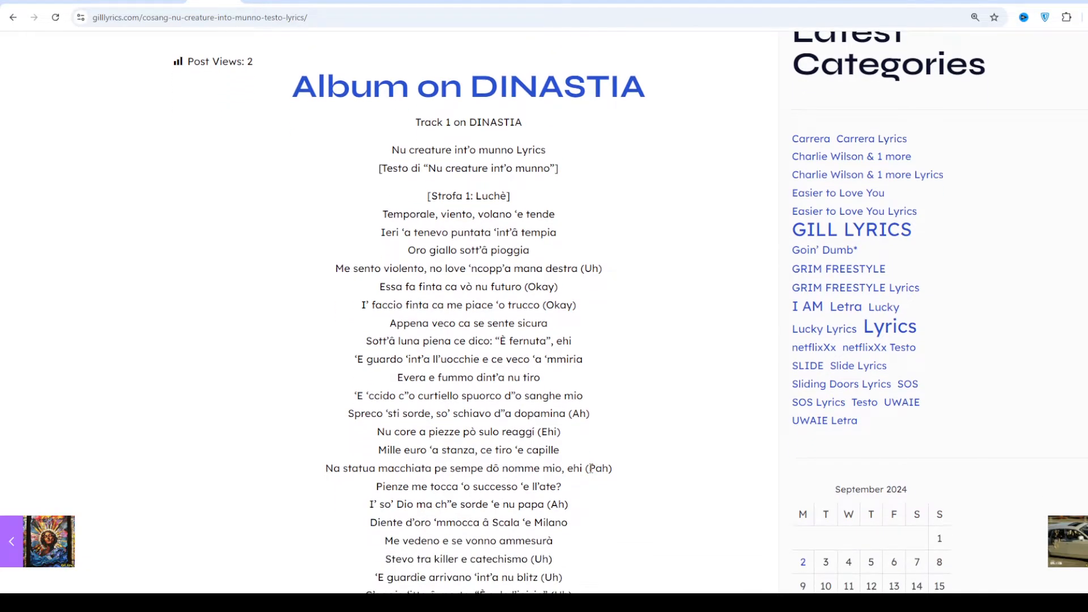
{"action": "scroll", "scroll_direction": "down", "scroll_amount": 3}
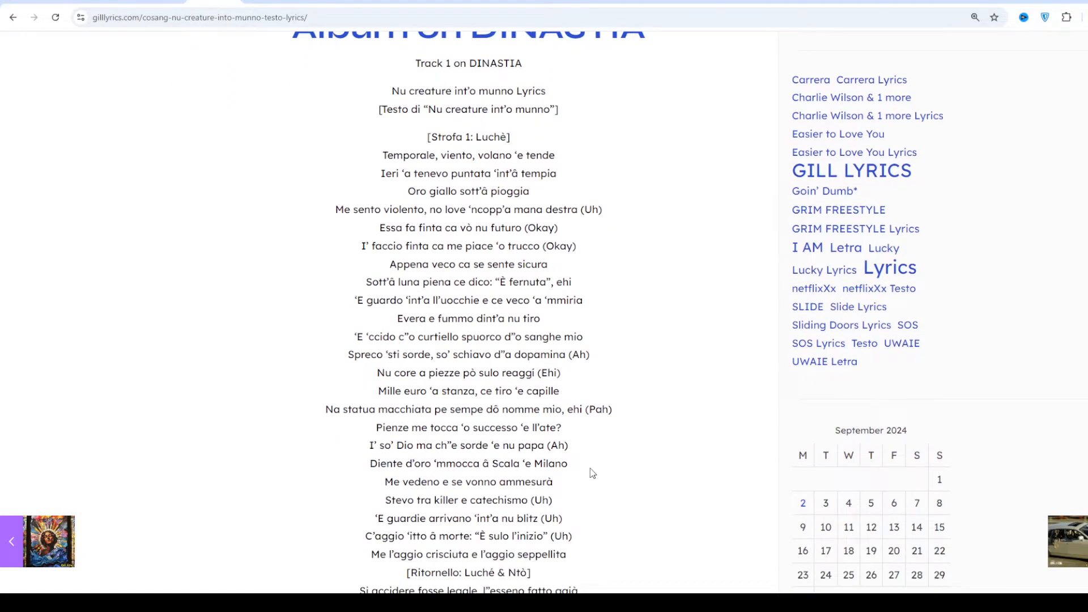
{"action": "scroll", "scroll_direction": "down", "scroll_amount": 3}
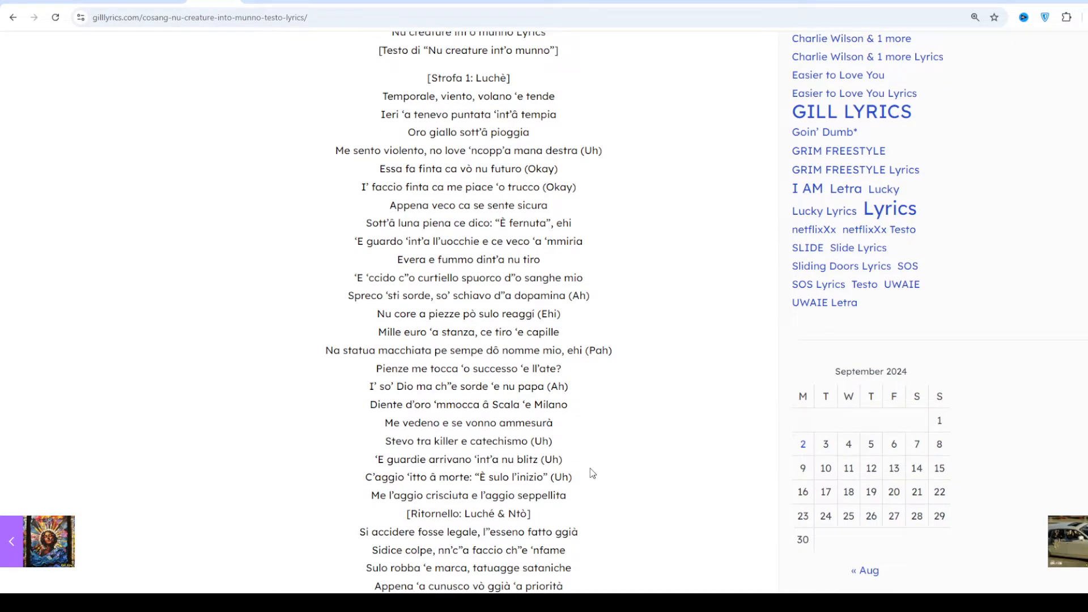
{"action": "scroll", "scroll_direction": "down", "scroll_amount": 3}
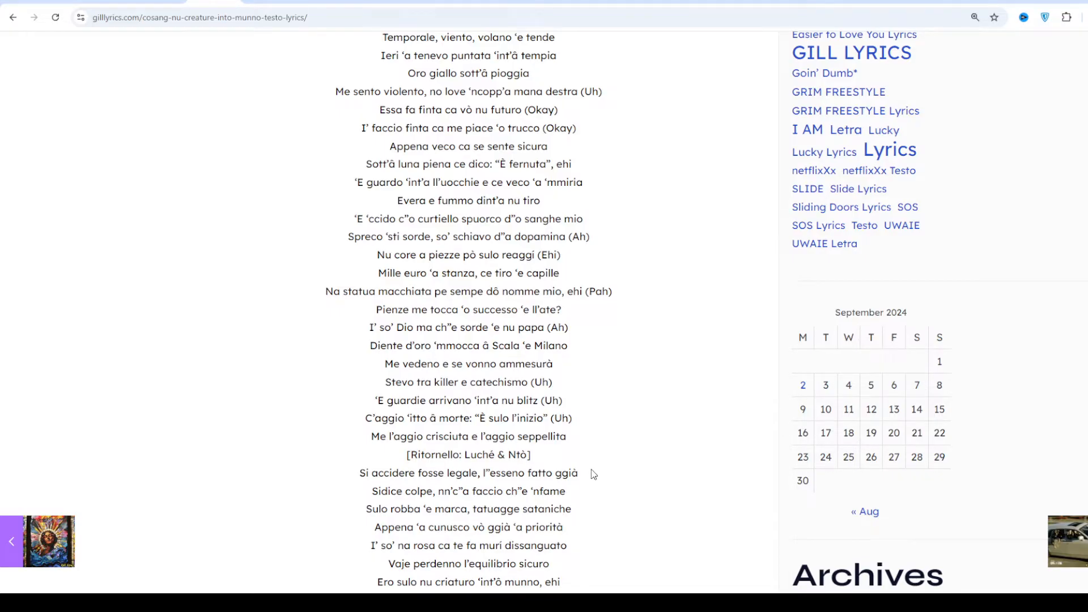
{"action": "scroll", "scroll_direction": "down", "scroll_amount": 3}
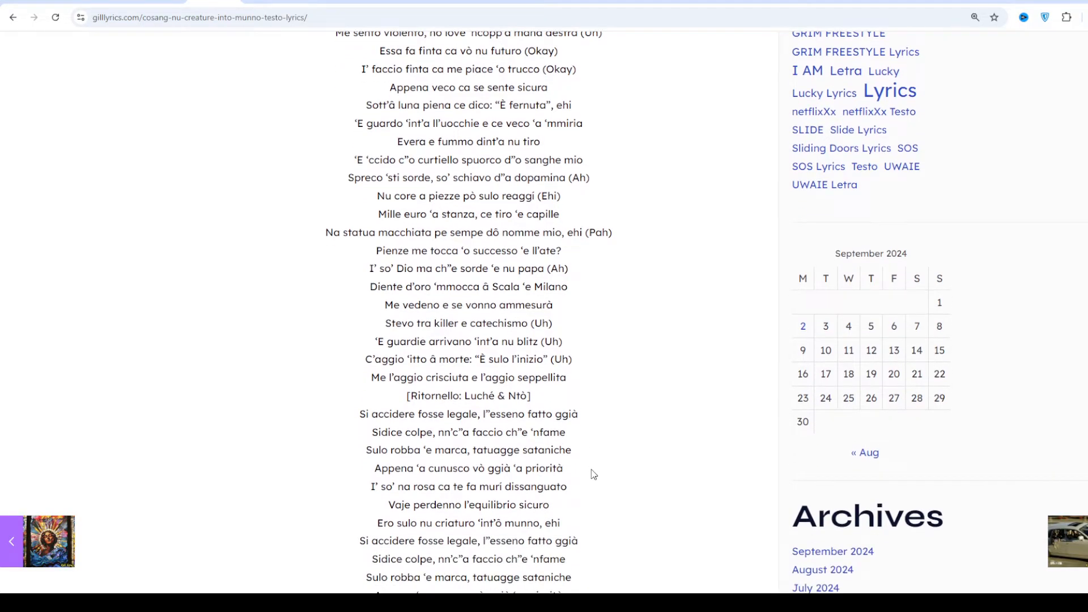
{"action": "scroll", "scroll_direction": "down", "scroll_amount": 3}
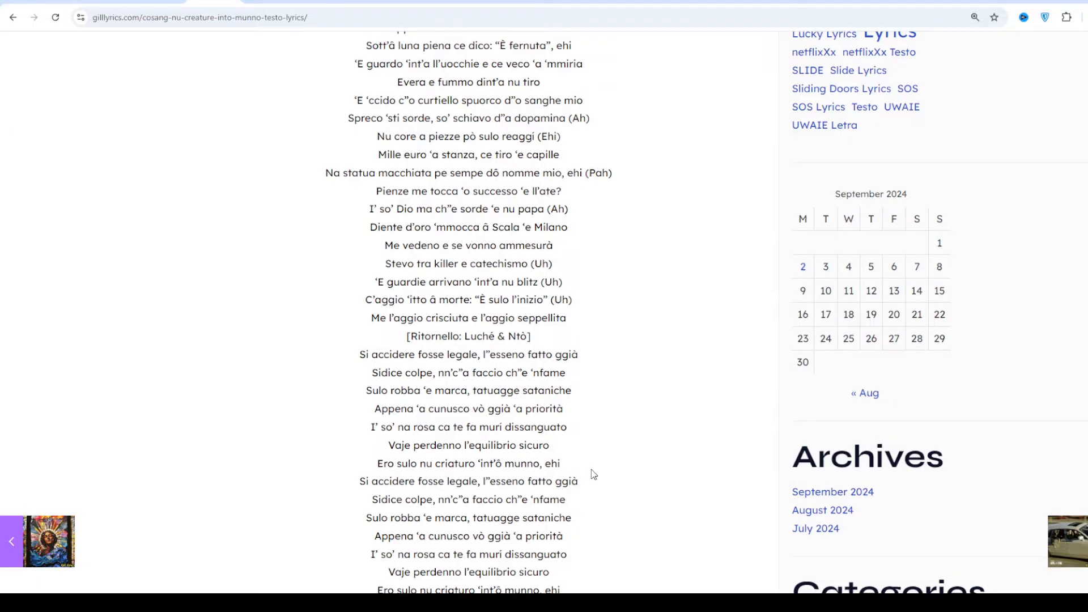
{"action": "scroll", "scroll_direction": "down", "scroll_amount": 3}
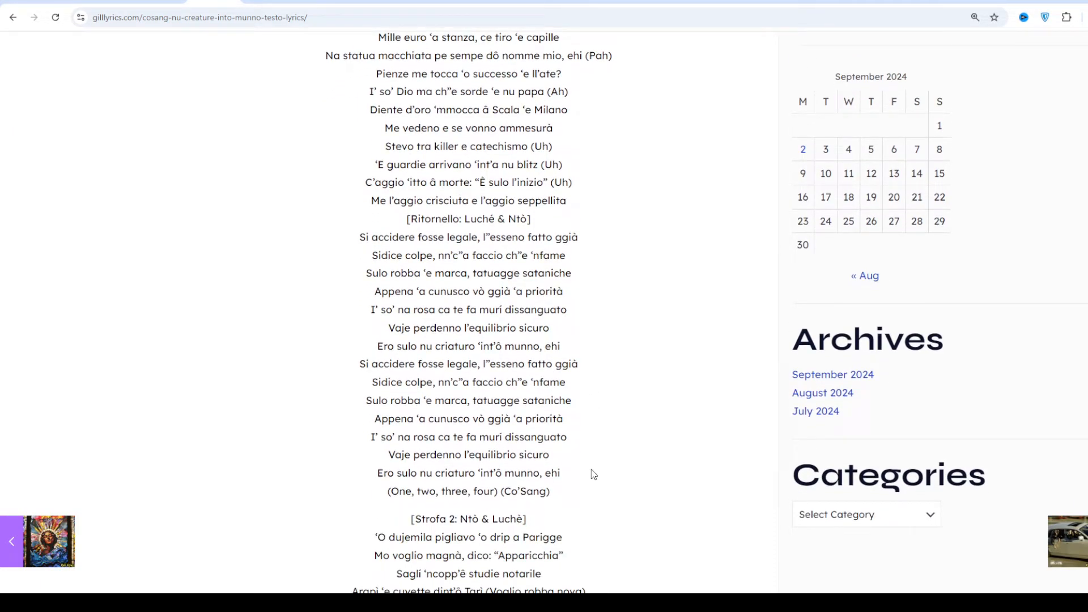
{"action": "scroll", "scroll_direction": "down", "scroll_amount": 3}
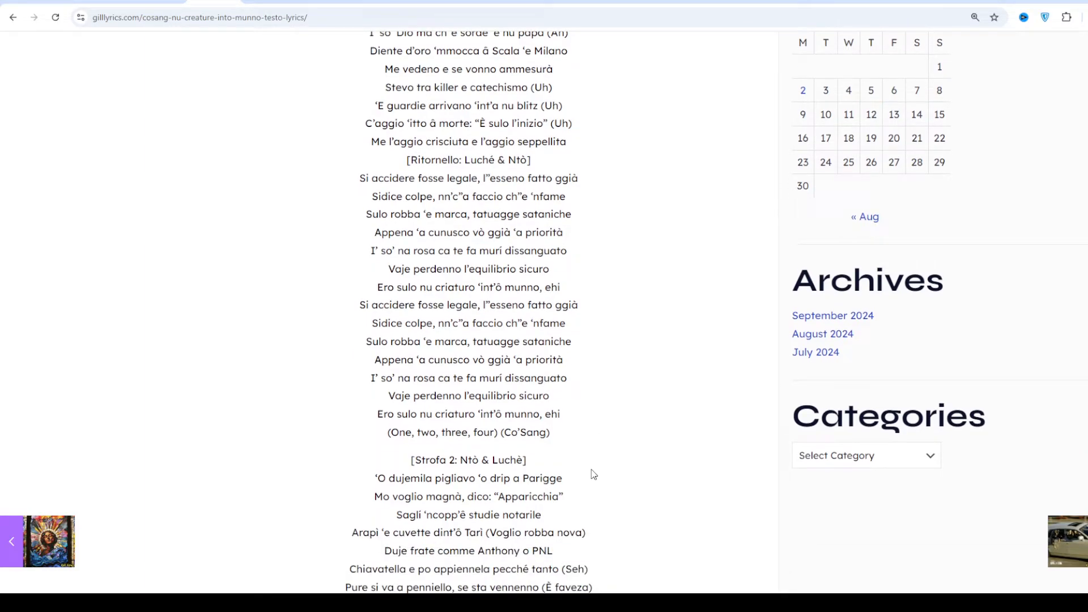
{"action": "scroll", "scroll_direction": "down", "scroll_amount": 3}
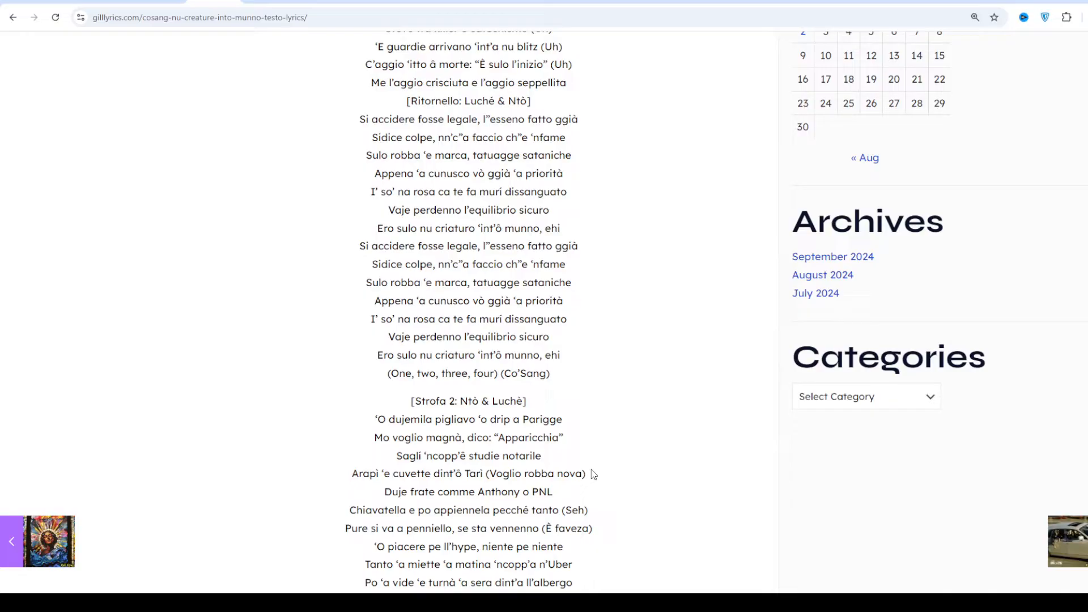
{"action": "scroll", "scroll_direction": "down", "scroll_amount": 3}
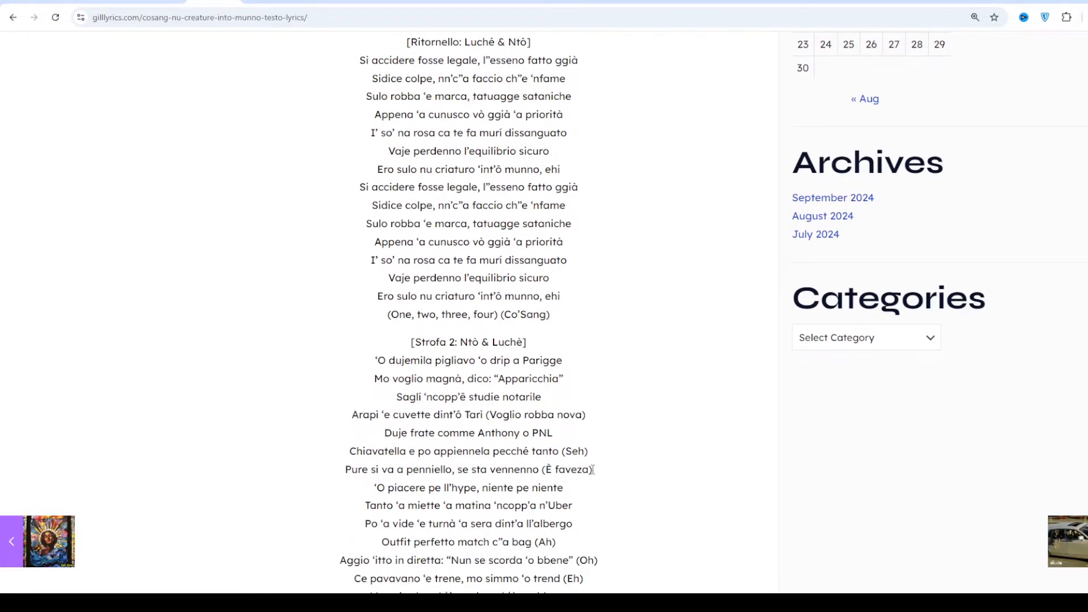
{"action": "scroll", "scroll_direction": "down", "scroll_amount": 3}
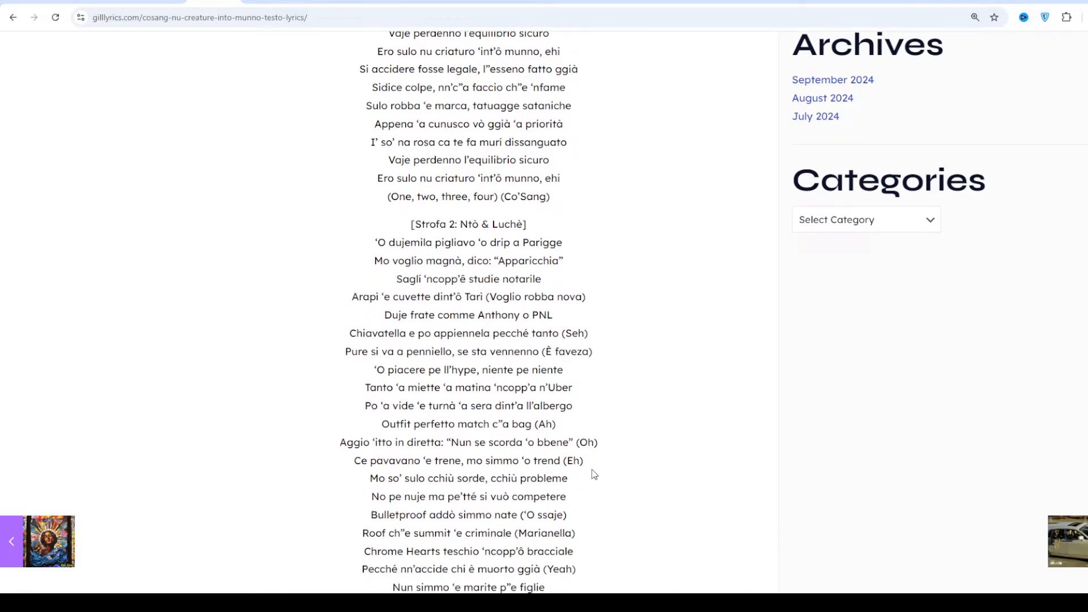
{"action": "scroll", "scroll_direction": "down", "scroll_amount": 3}
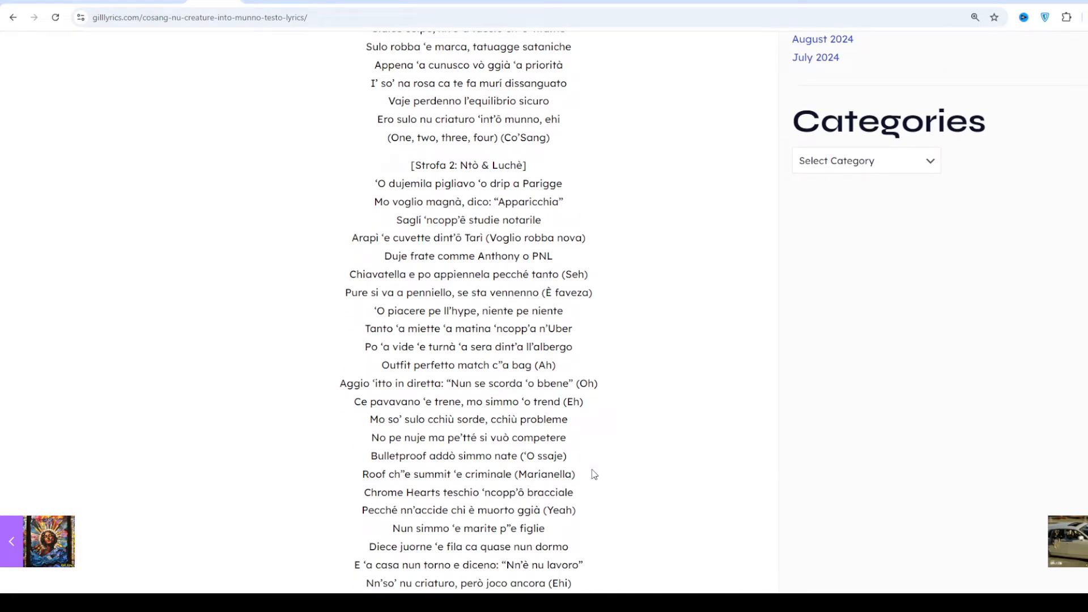
{"action": "scroll", "scroll_direction": "down", "scroll_amount": 3}
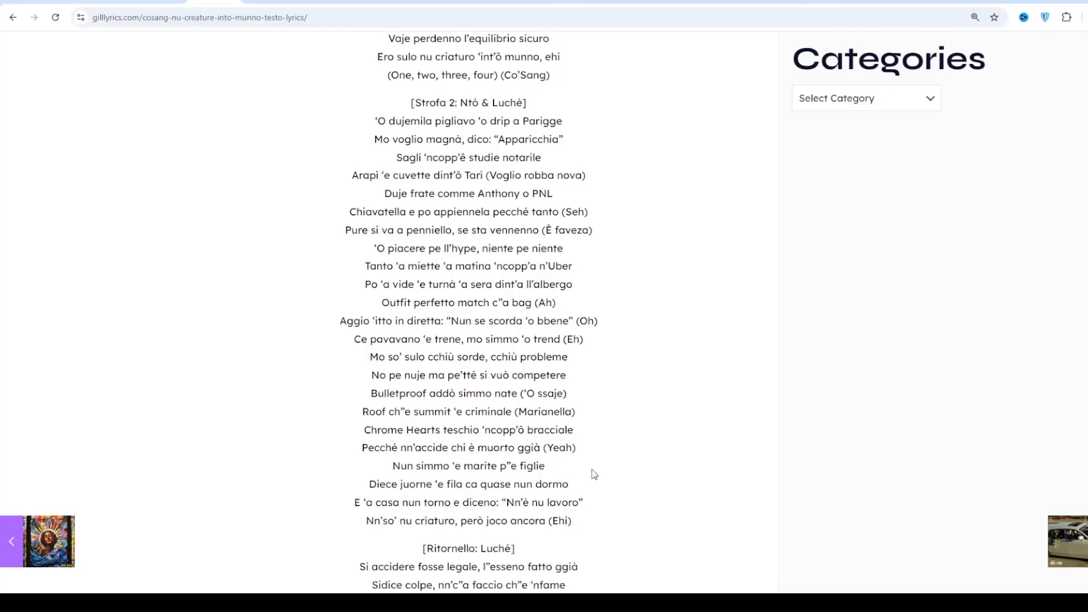
{"action": "scroll", "scroll_direction": "down", "scroll_amount": 3}
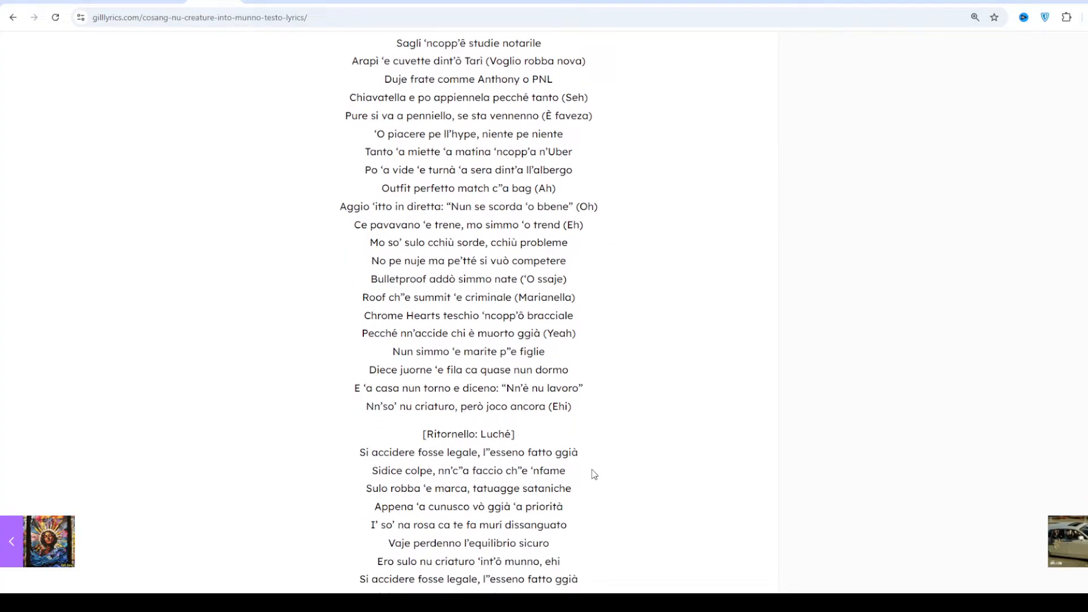
{"action": "scroll", "scroll_direction": "down", "scroll_amount": 3}
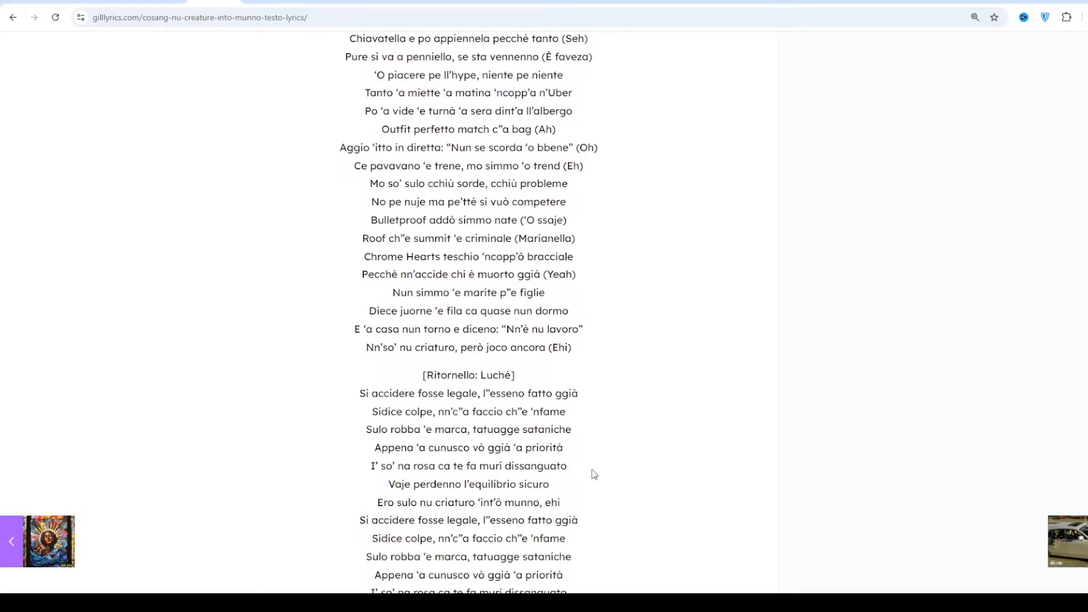
{"action": "scroll", "scroll_direction": "down", "scroll_amount": 3}
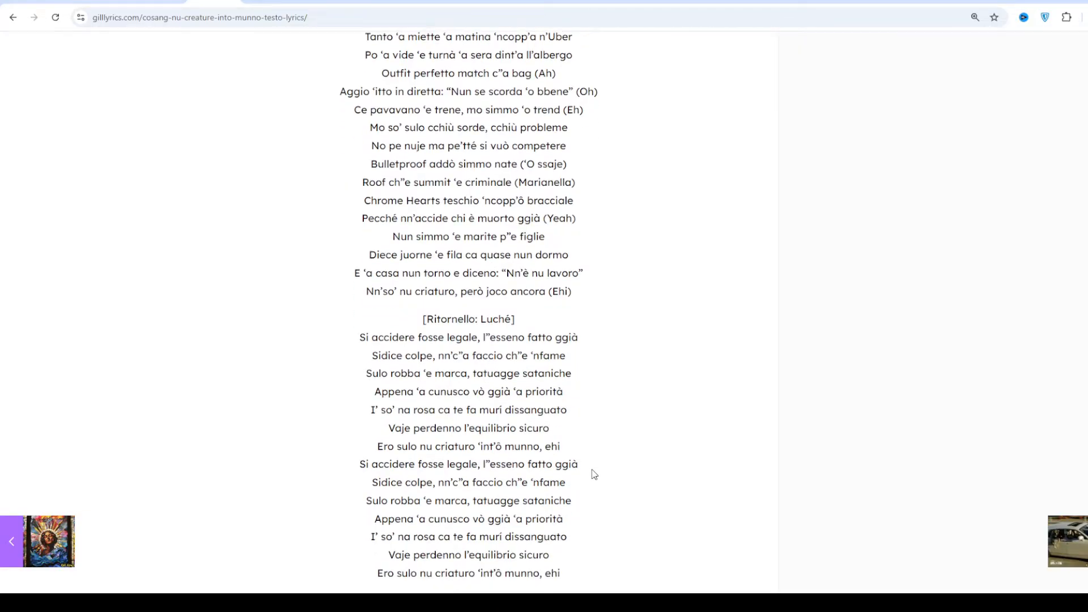
{"action": "scroll", "scroll_direction": "down", "scroll_amount": 3}
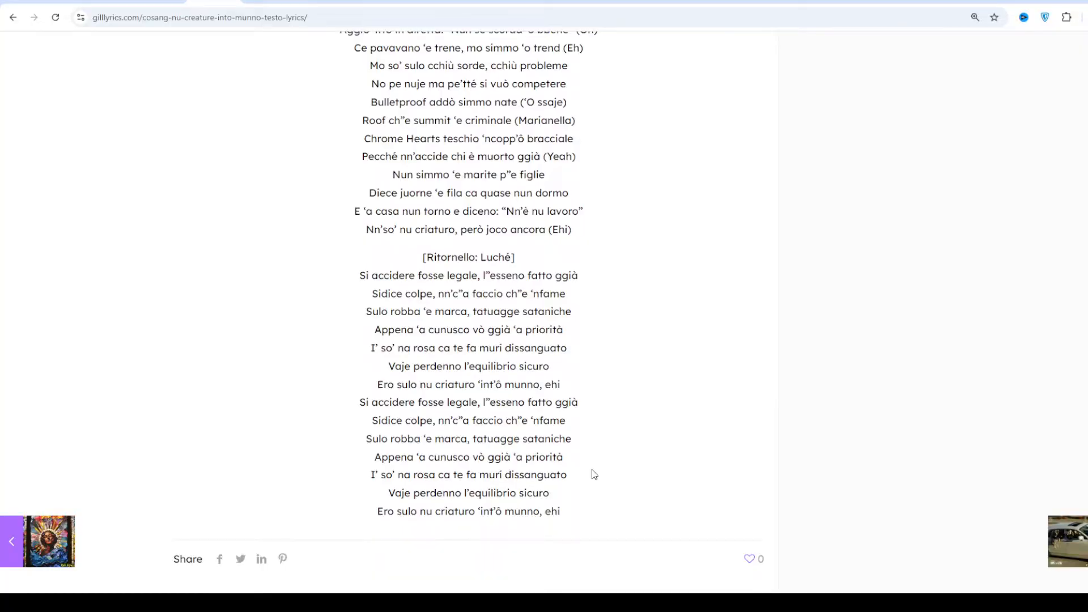
{"action": "scroll", "scroll_direction": "down", "scroll_amount": 3}
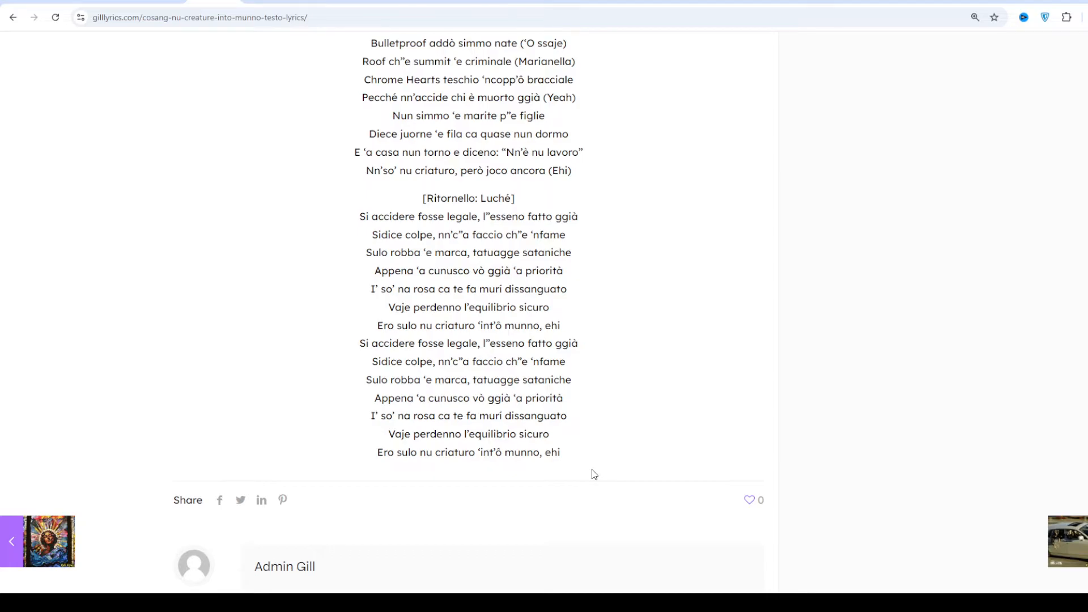
{"action": "scroll", "scroll_direction": "down", "scroll_amount": 3}
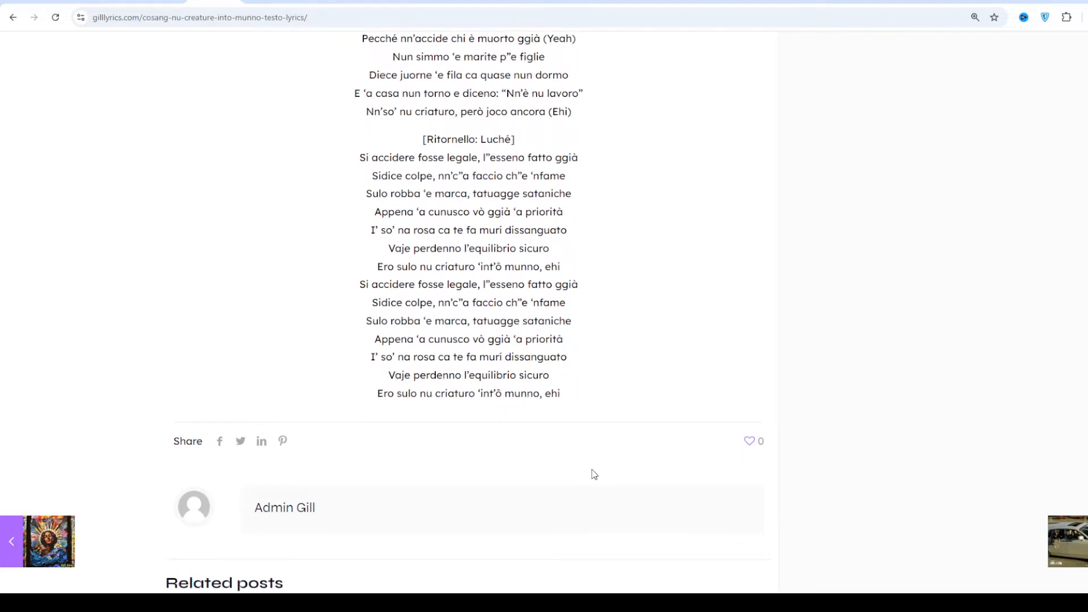
{"action": "scroll", "scroll_direction": "down", "scroll_amount": 3}
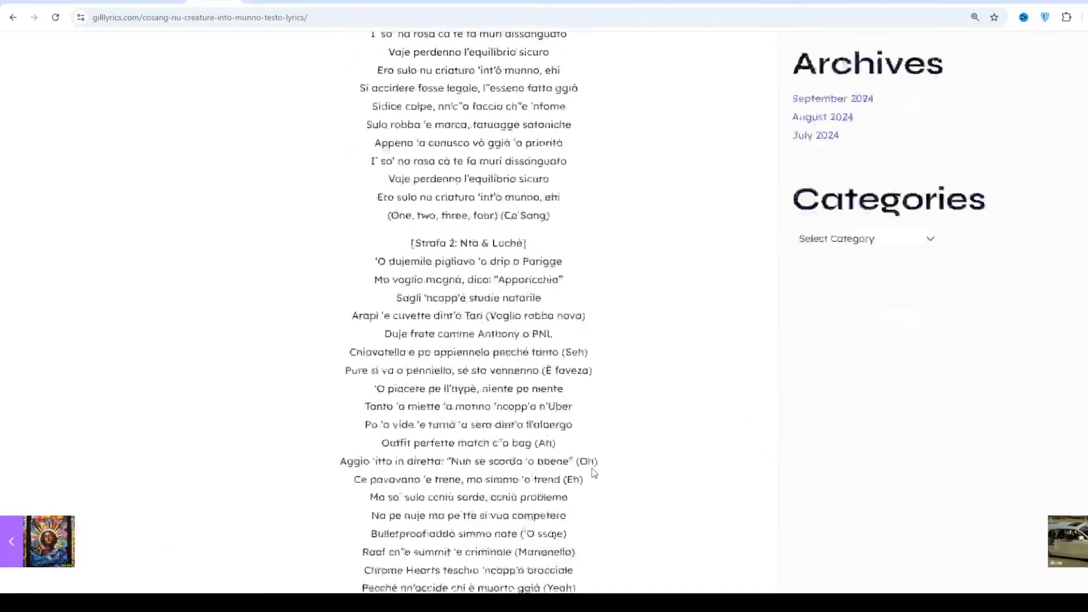
{"action": "scroll", "scroll_direction": "up", "scroll_amount": 3}
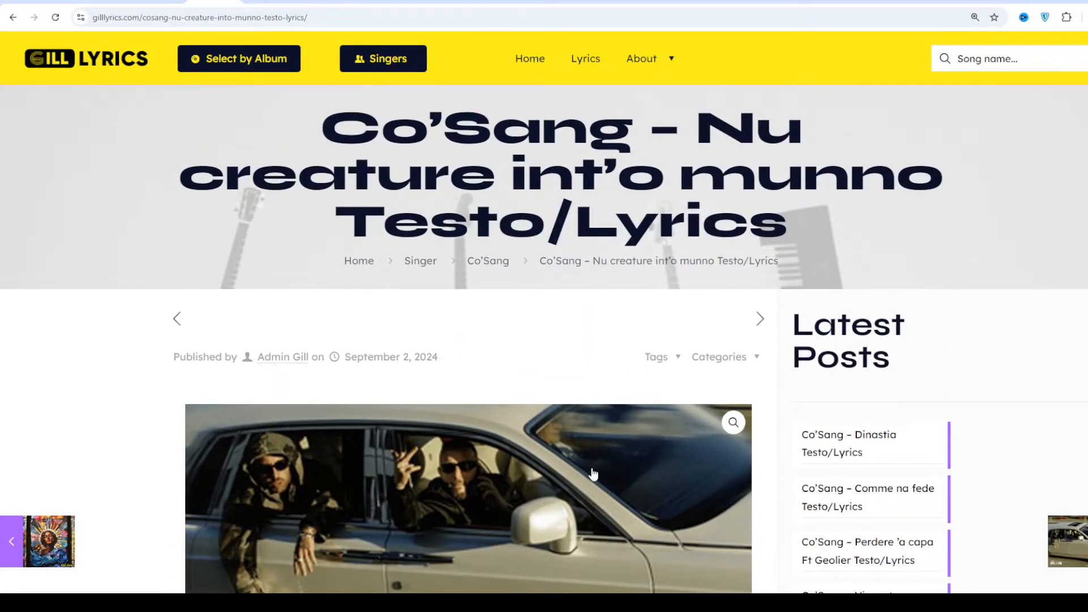
{"action": "scroll", "scroll_direction": "down", "scroll_amount": 3}
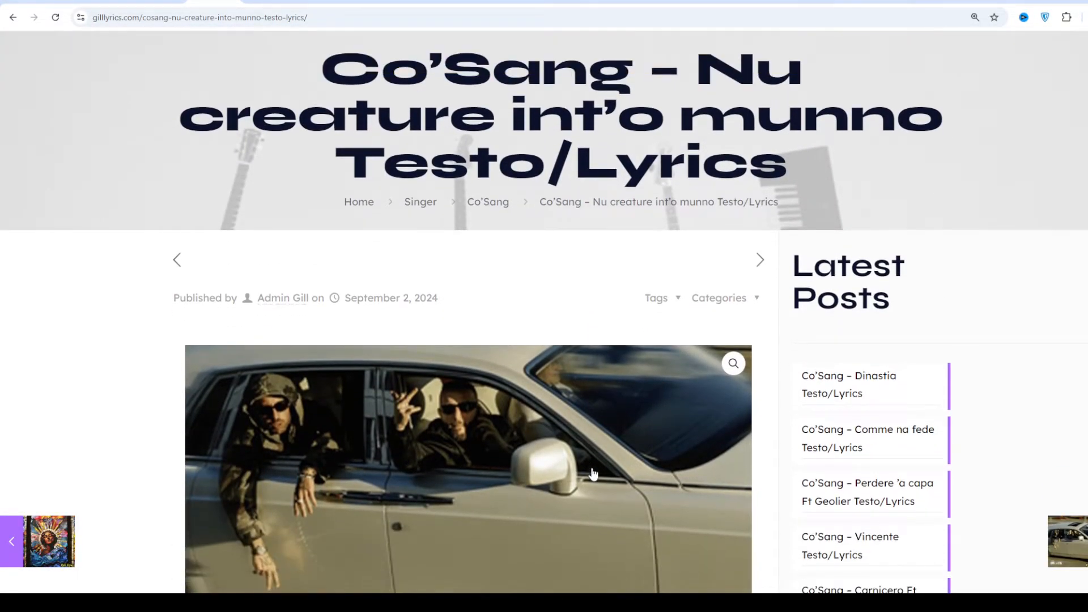
{"action": "scroll", "scroll_direction": "down", "scroll_amount": 3}
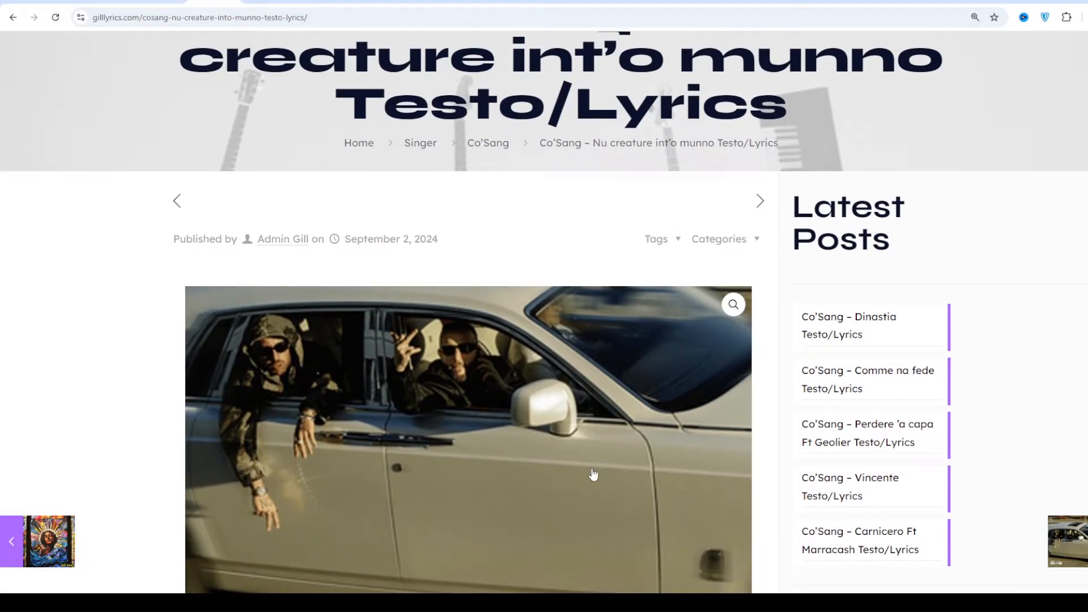
{"action": "scroll", "scroll_direction": "down", "scroll_amount": 3}
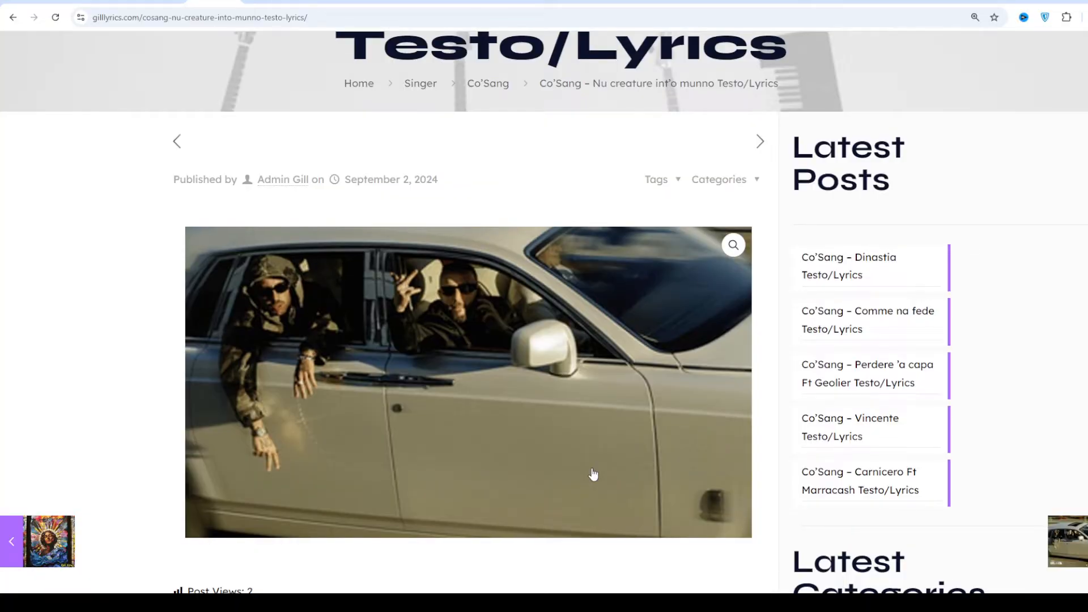
{"action": "scroll", "scroll_direction": "down", "scroll_amount": 3}
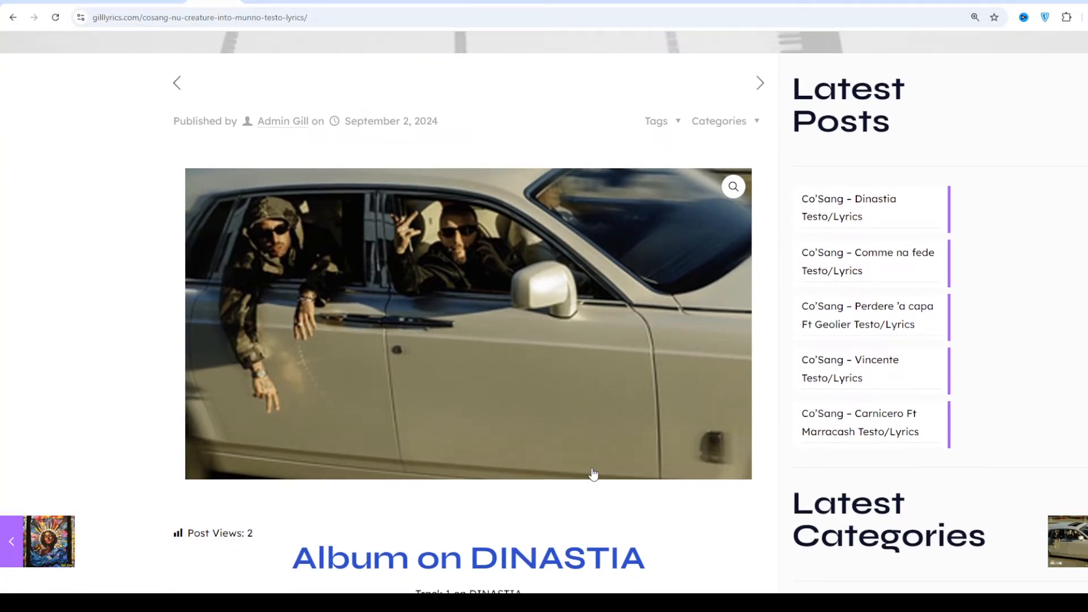
{"action": "scroll", "scroll_direction": "down", "scroll_amount": 3}
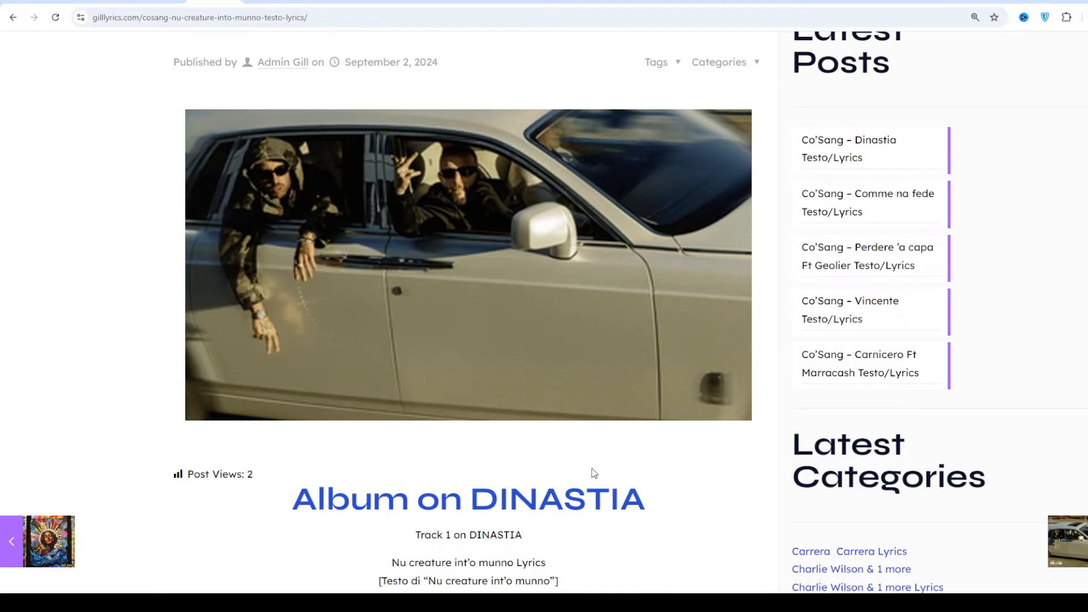
{"action": "scroll", "scroll_direction": "down", "scroll_amount": 3}
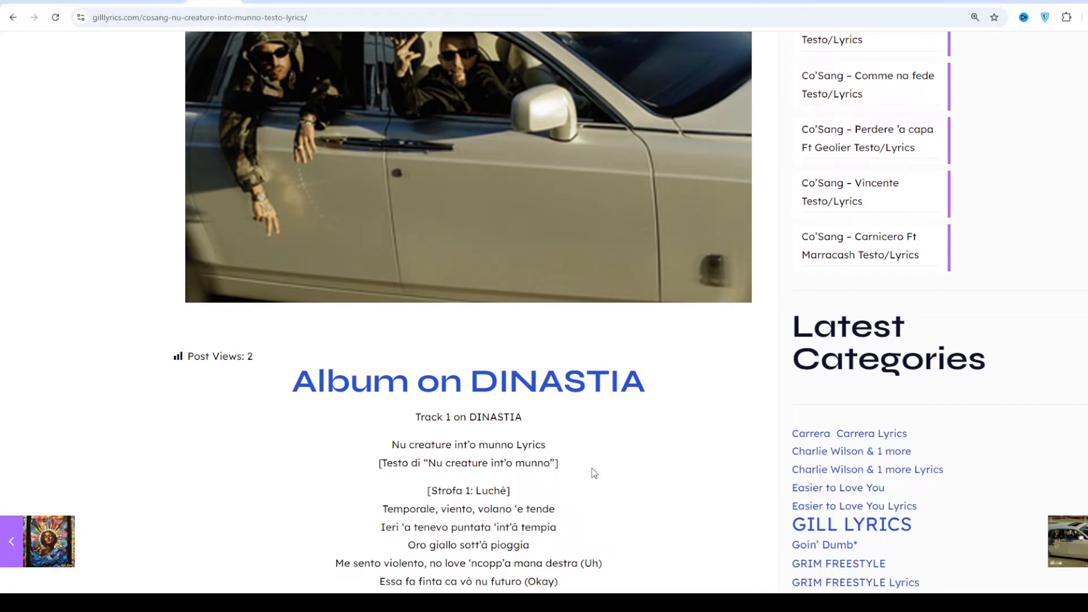
{"action": "scroll", "scroll_direction": "down", "scroll_amount": 3}
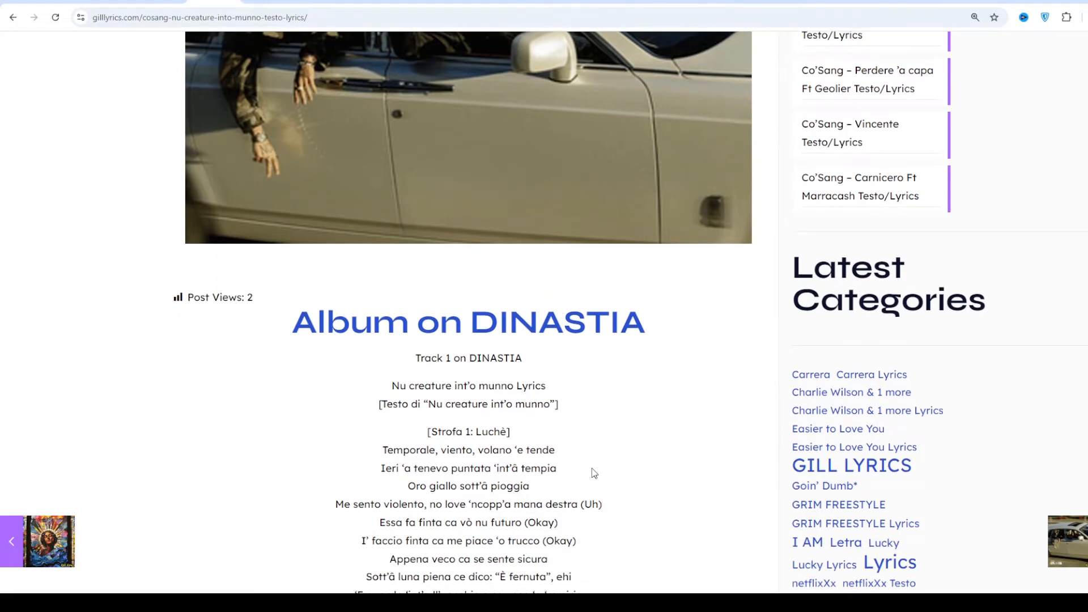
{"action": "scroll", "scroll_direction": "down", "scroll_amount": 3}
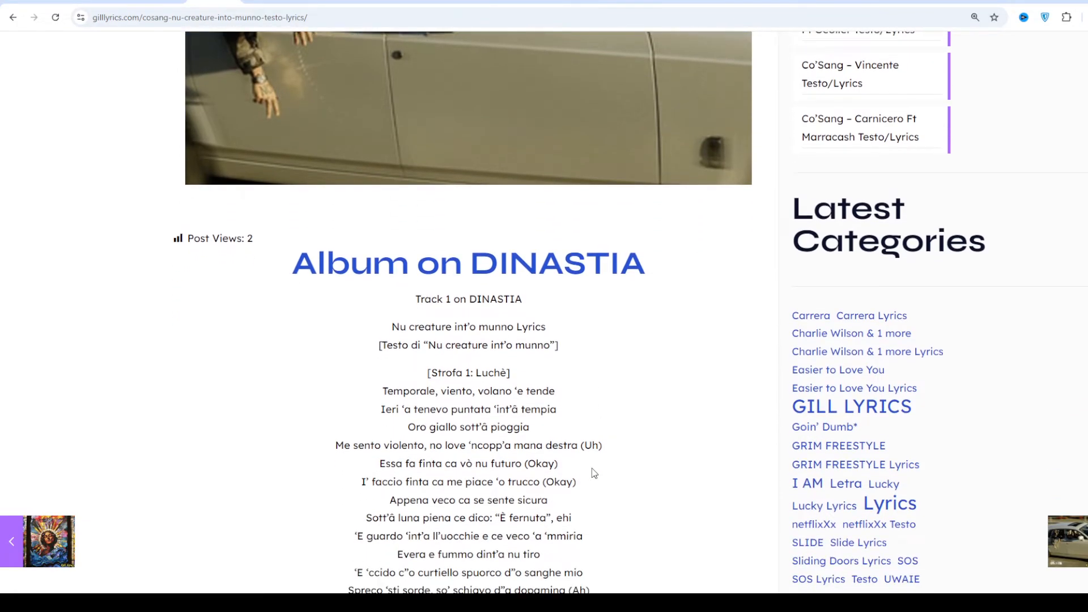
{"action": "scroll", "scroll_direction": "down", "scroll_amount": 3}
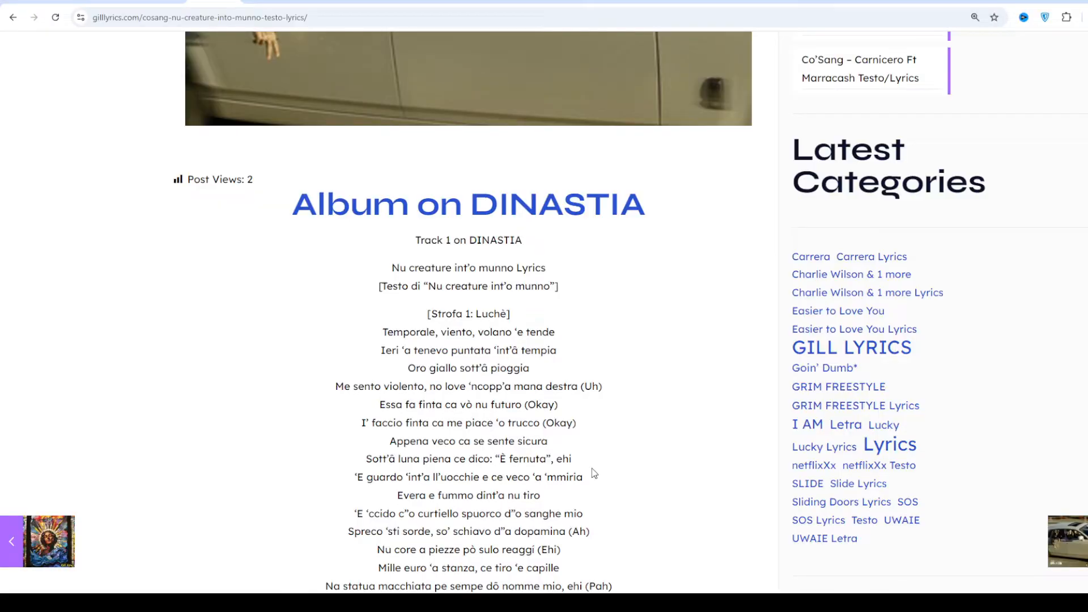
{"action": "scroll", "scroll_direction": "down", "scroll_amount": 3}
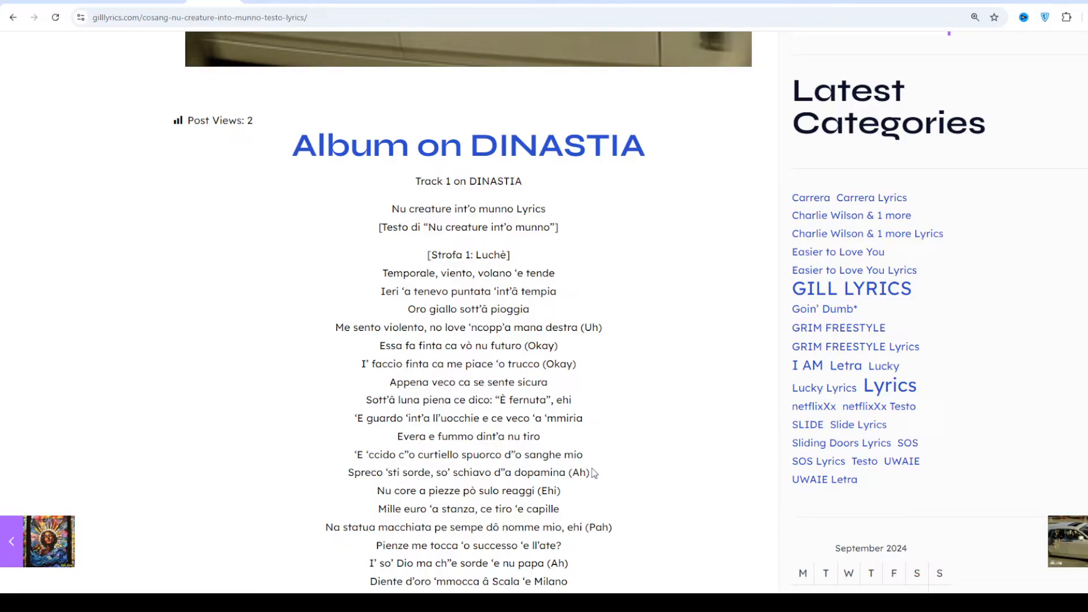
{"action": "scroll", "scroll_direction": "down", "scroll_amount": 3}
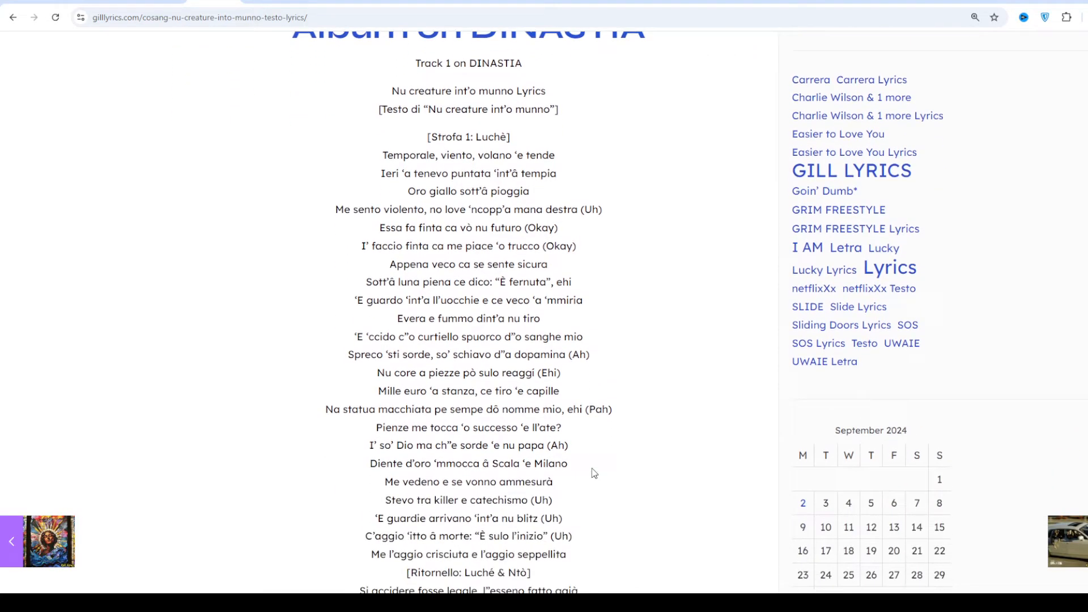
{"action": "scroll", "scroll_direction": "down", "scroll_amount": 3}
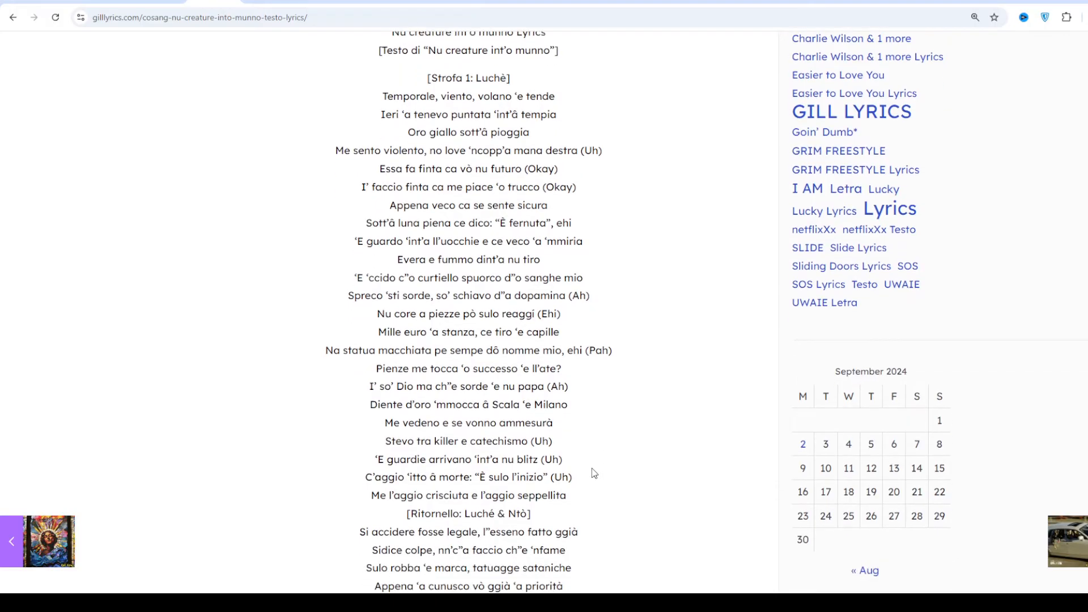
{"action": "scroll", "scroll_direction": "down", "scroll_amount": 3}
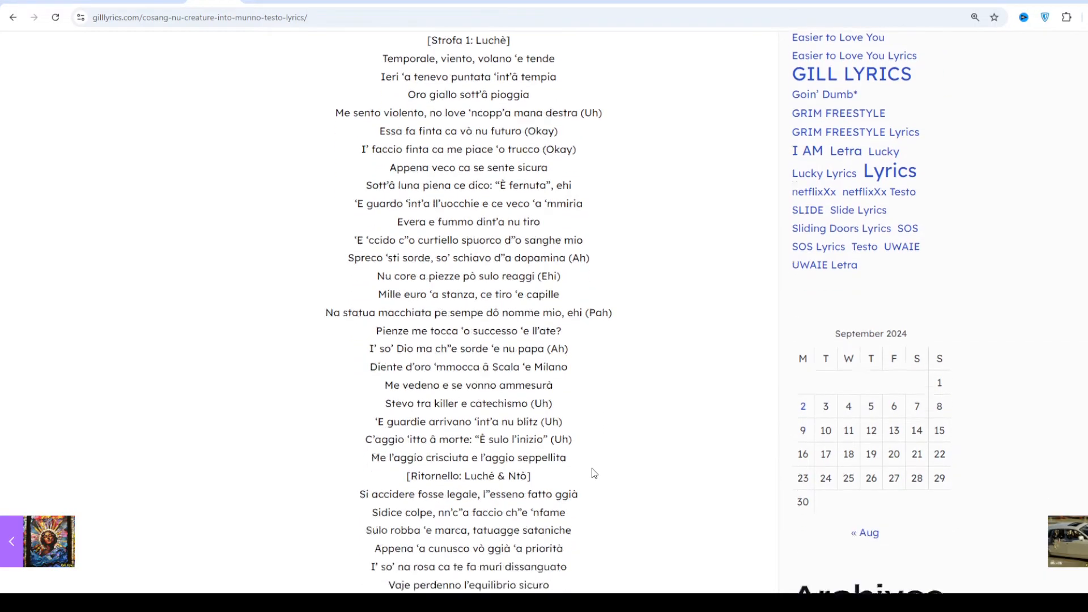
{"action": "scroll", "scroll_direction": "down", "scroll_amount": 3}
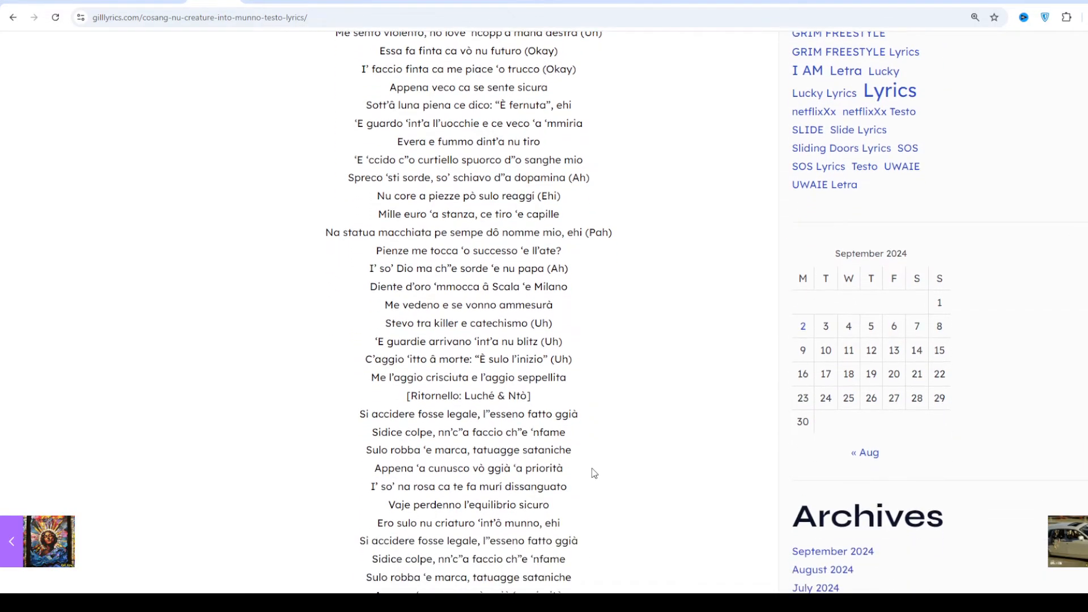
{"action": "scroll", "scroll_direction": "down", "scroll_amount": 3}
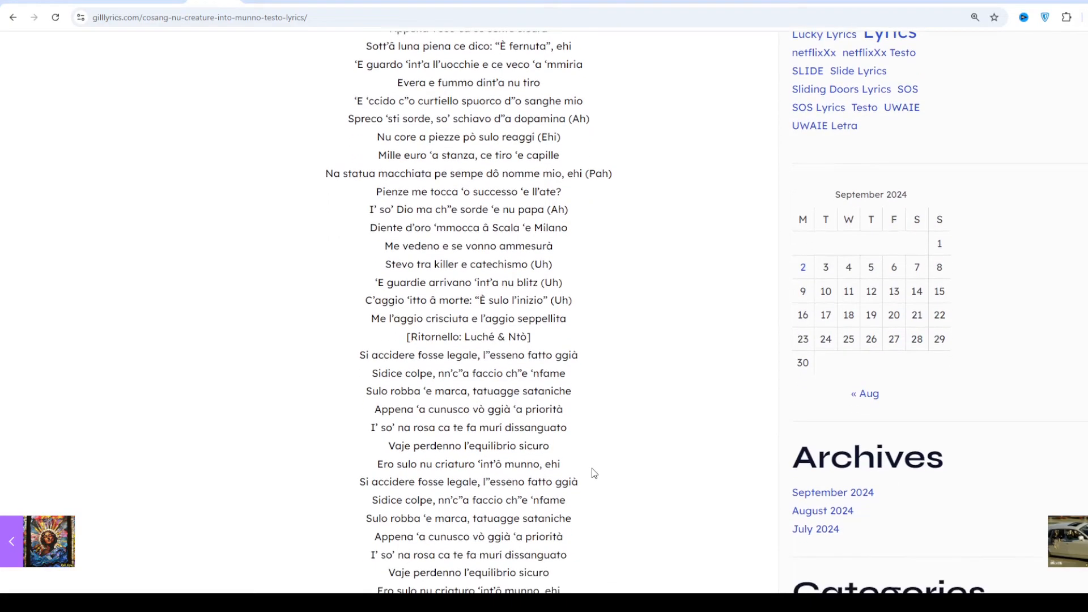
{"action": "scroll", "scroll_direction": "down", "scroll_amount": 3}
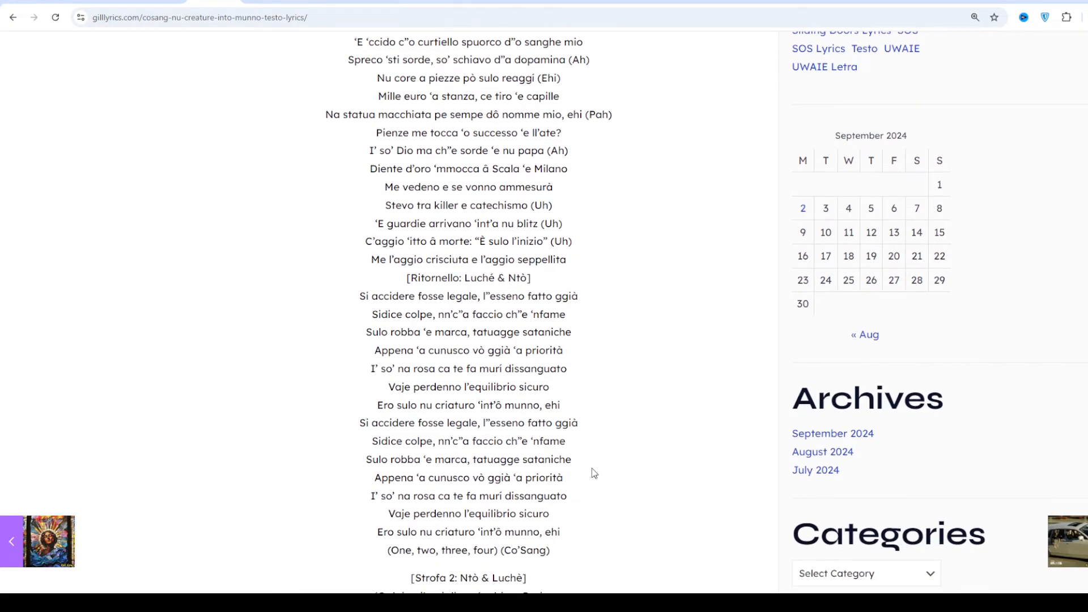
{"action": "scroll", "scroll_direction": "down", "scroll_amount": 3}
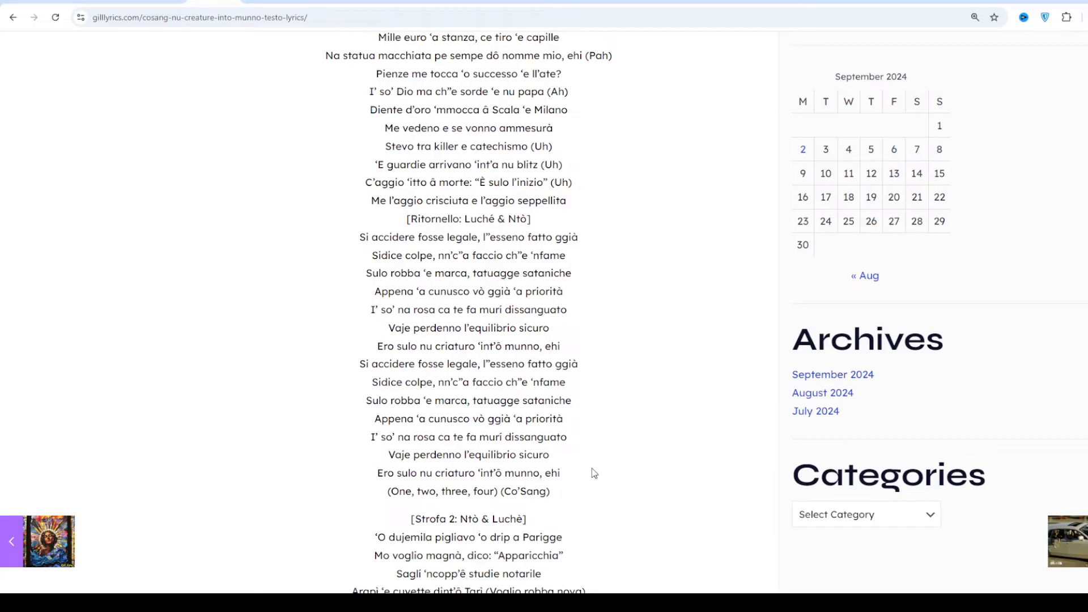
{"action": "scroll", "scroll_direction": "down", "scroll_amount": 3}
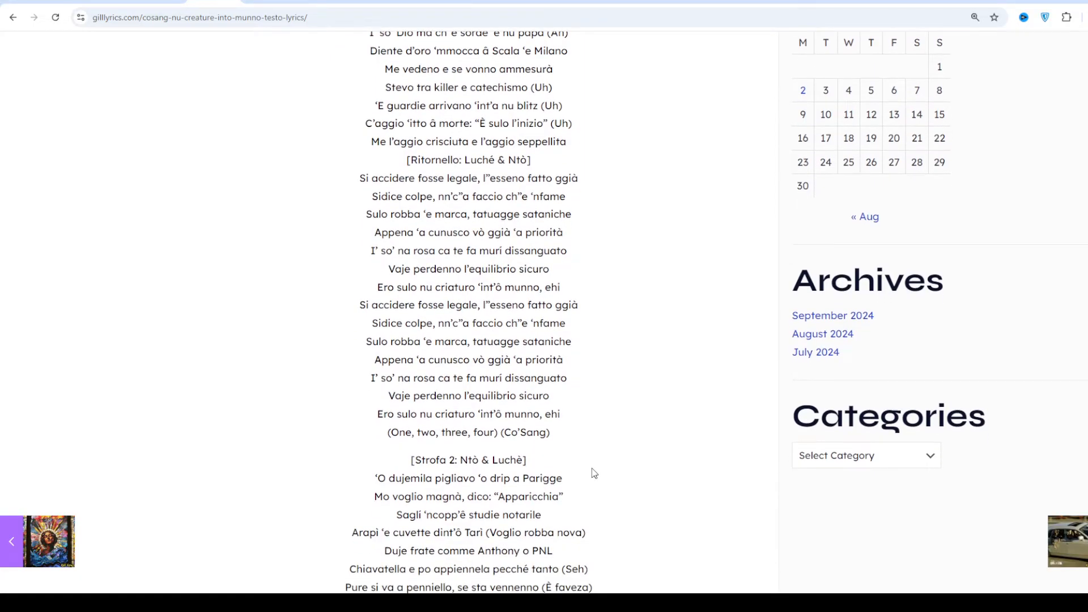
{"action": "scroll", "scroll_direction": "down", "scroll_amount": 3}
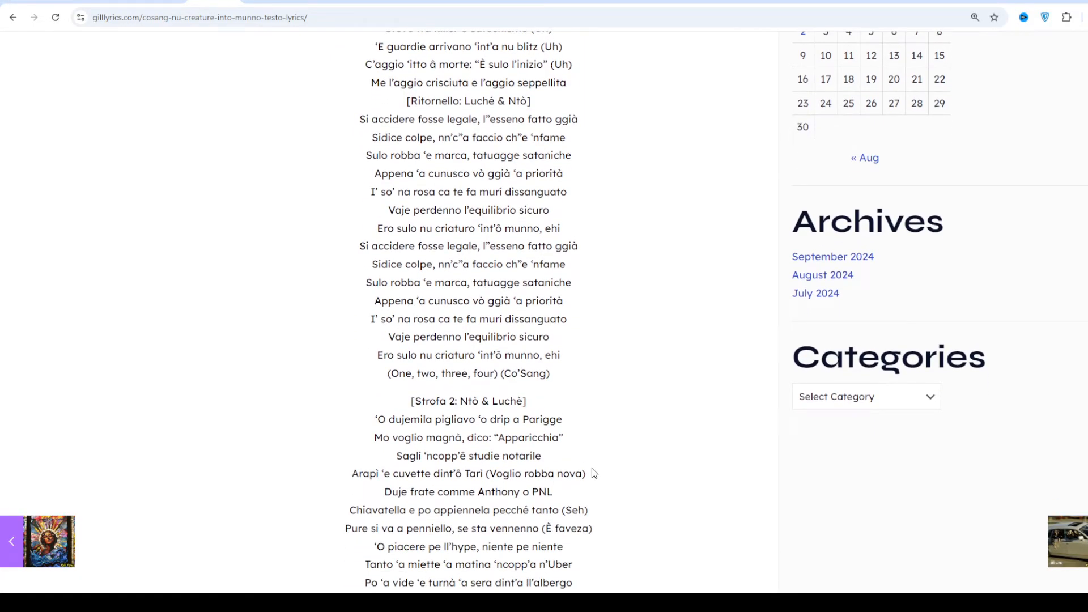
{"action": "scroll", "scroll_direction": "down", "scroll_amount": 3}
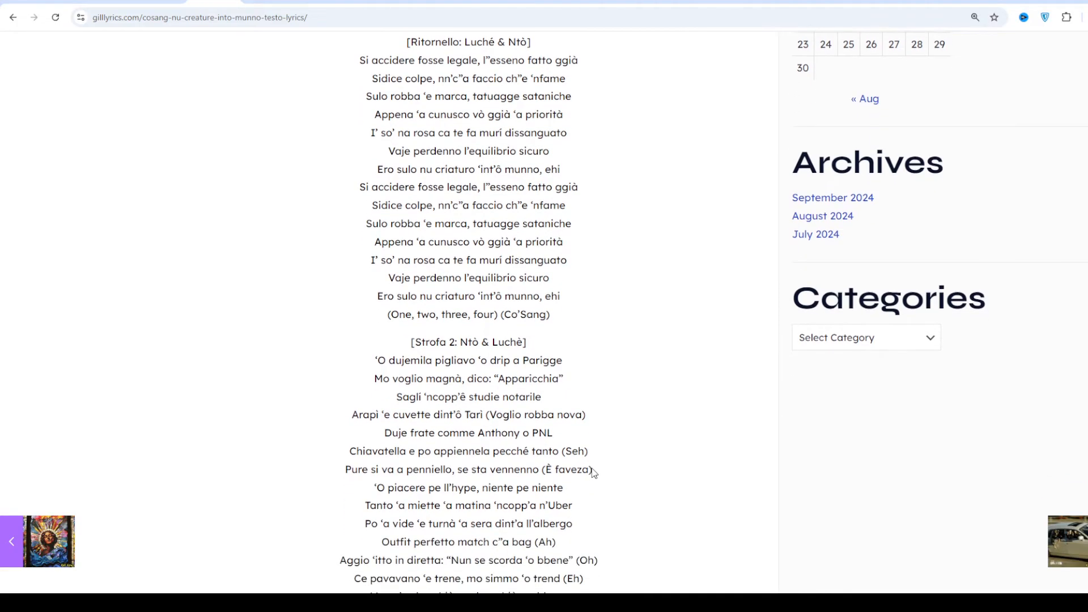
{"action": "scroll", "scroll_direction": "down", "scroll_amount": 3}
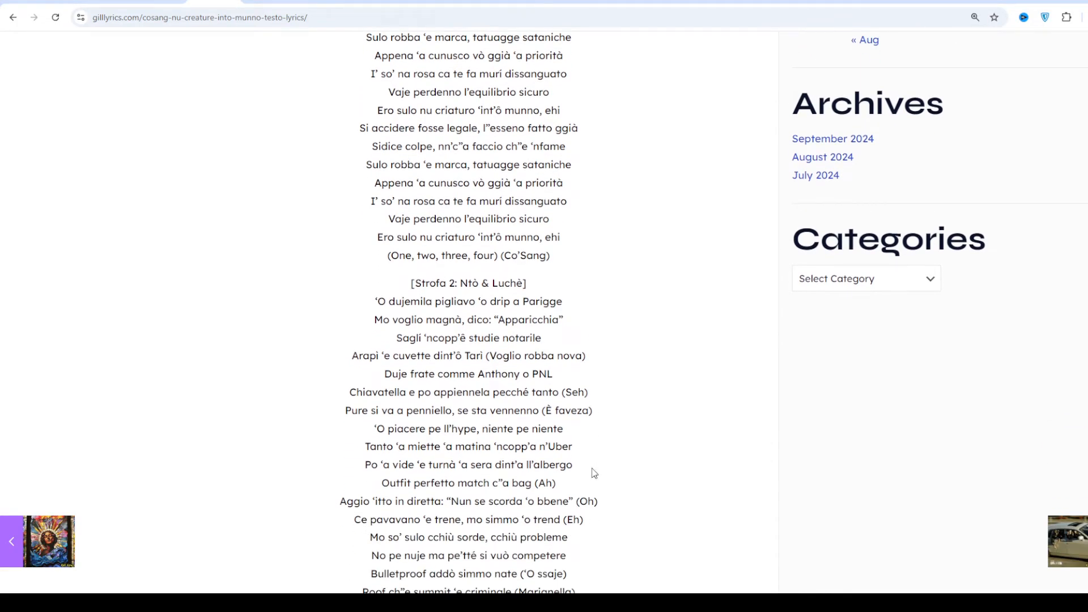
{"action": "scroll", "scroll_direction": "down", "scroll_amount": 3}
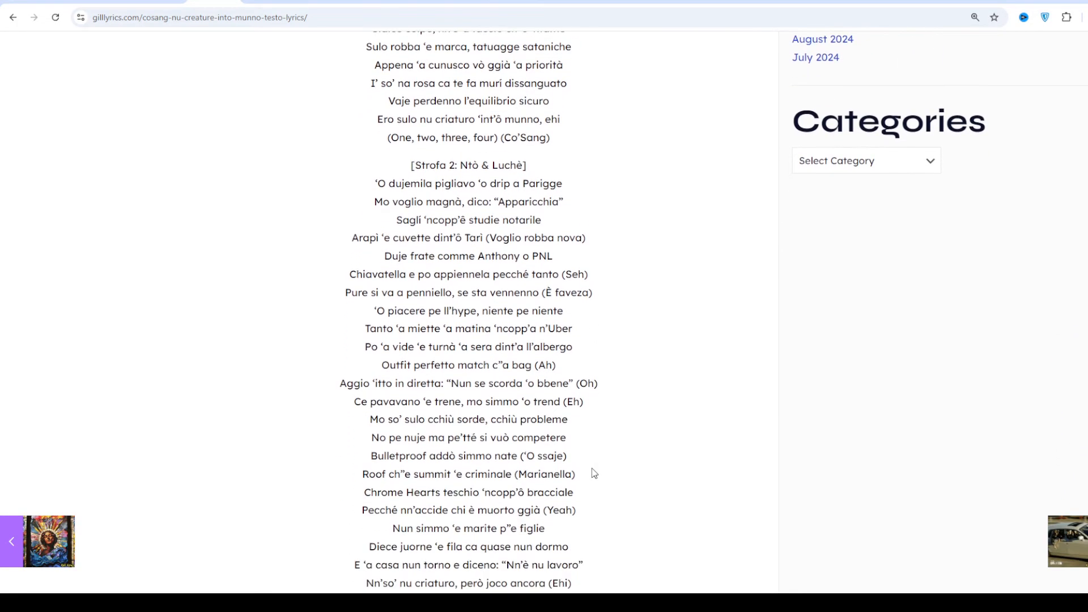
{"action": "scroll", "scroll_direction": "down", "scroll_amount": 3}
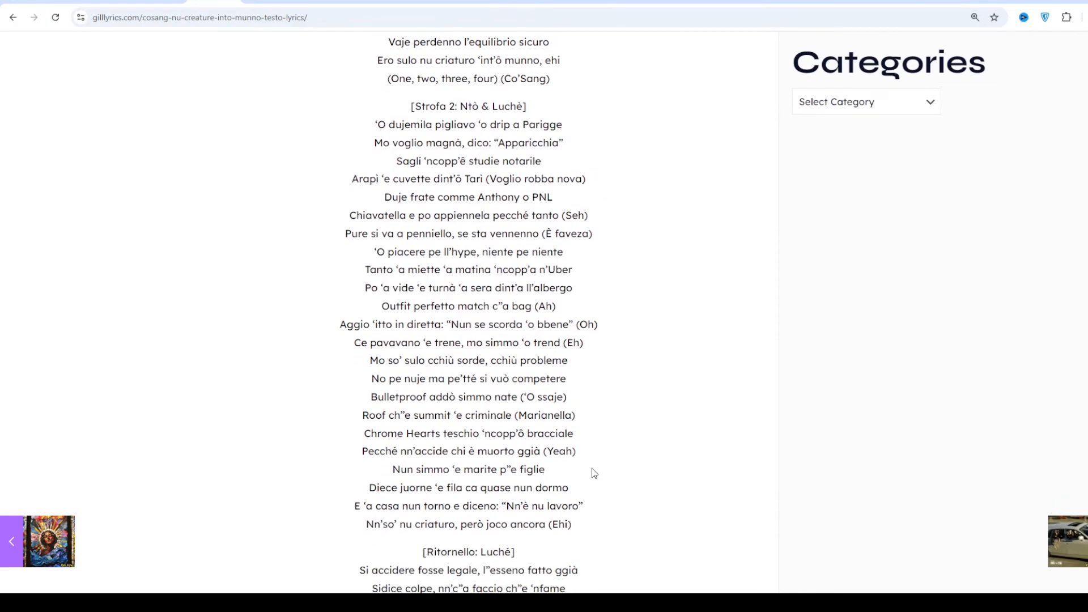
{"action": "scroll", "scroll_direction": "down", "scroll_amount": 3}
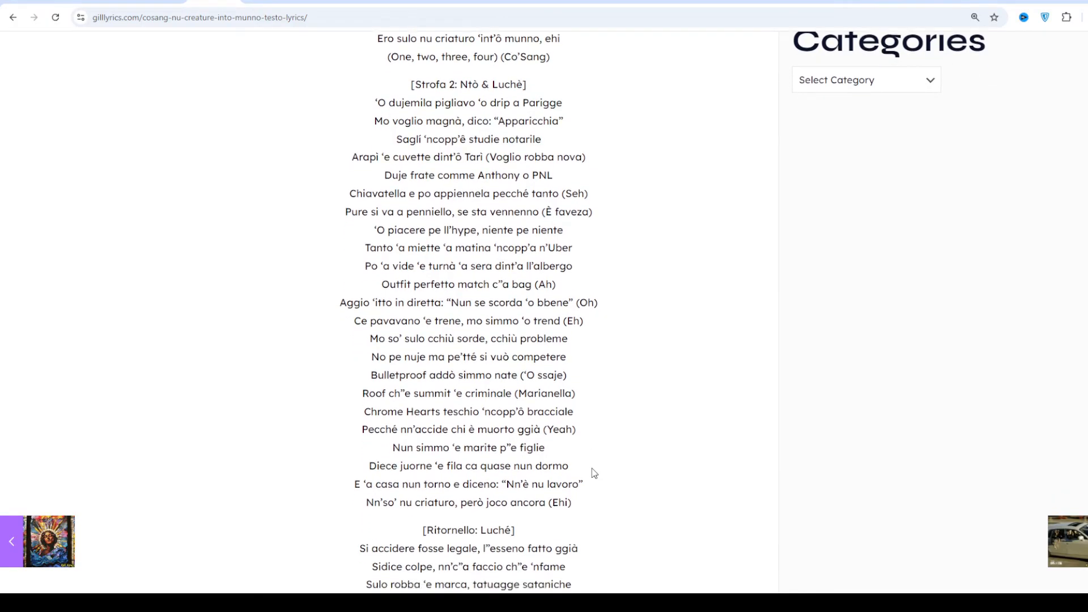
{"action": "scroll", "scroll_direction": "down", "scroll_amount": 3}
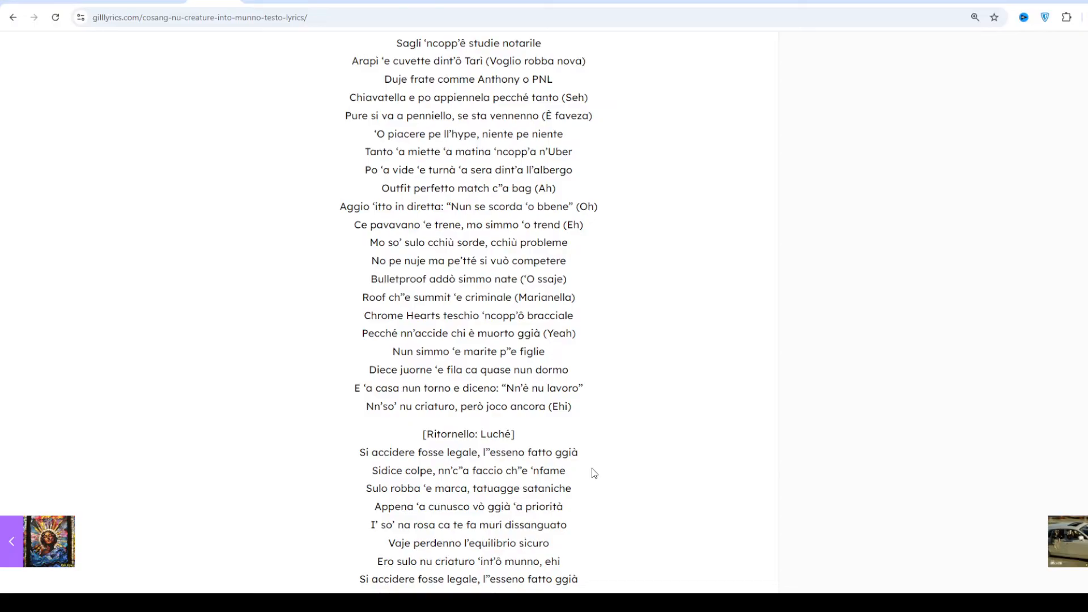
{"action": "scroll", "scroll_direction": "down", "scroll_amount": 3}
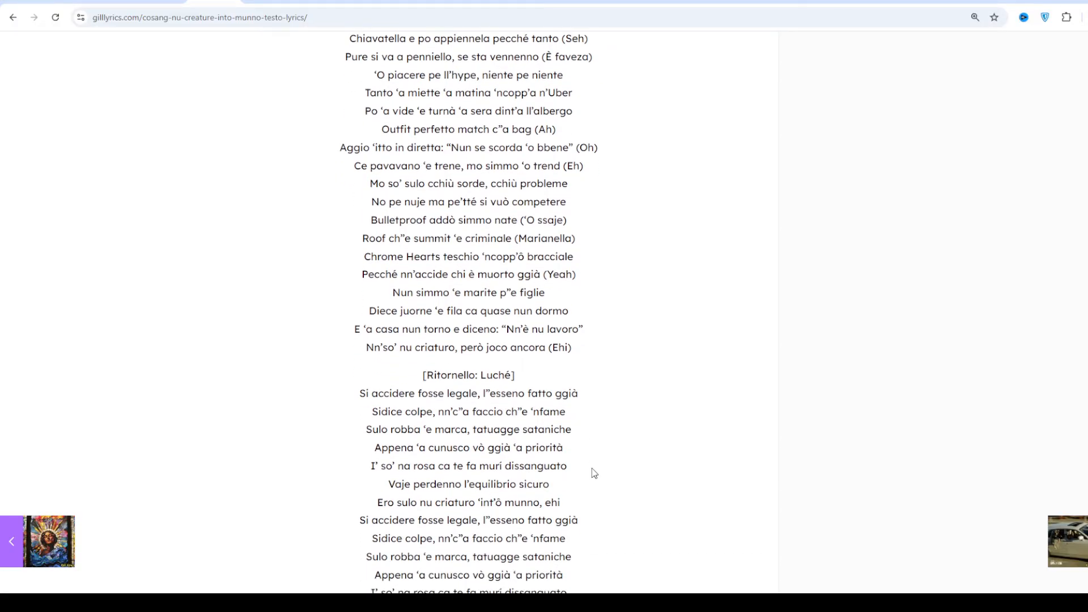
{"action": "scroll", "scroll_direction": "down", "scroll_amount": 3}
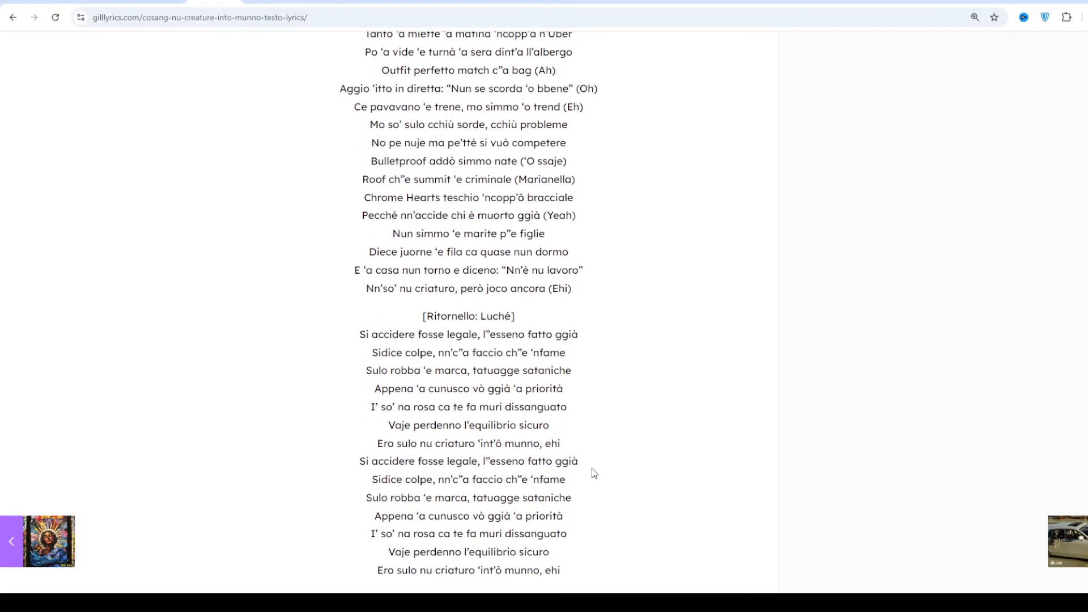
{"action": "scroll", "scroll_direction": "down", "scroll_amount": 3}
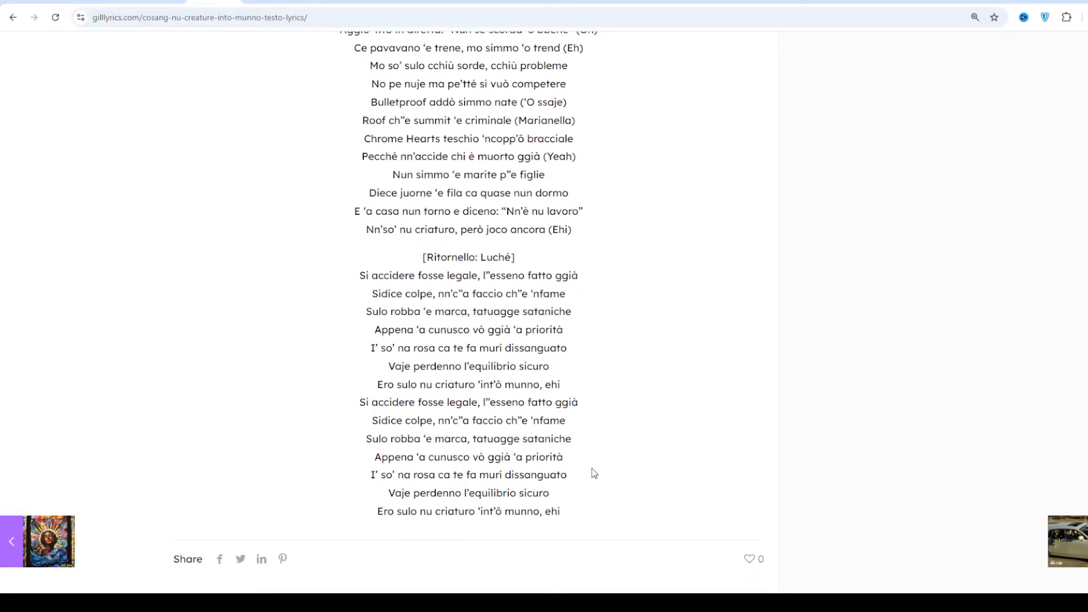
{"action": "scroll", "scroll_direction": "down", "scroll_amount": 3}
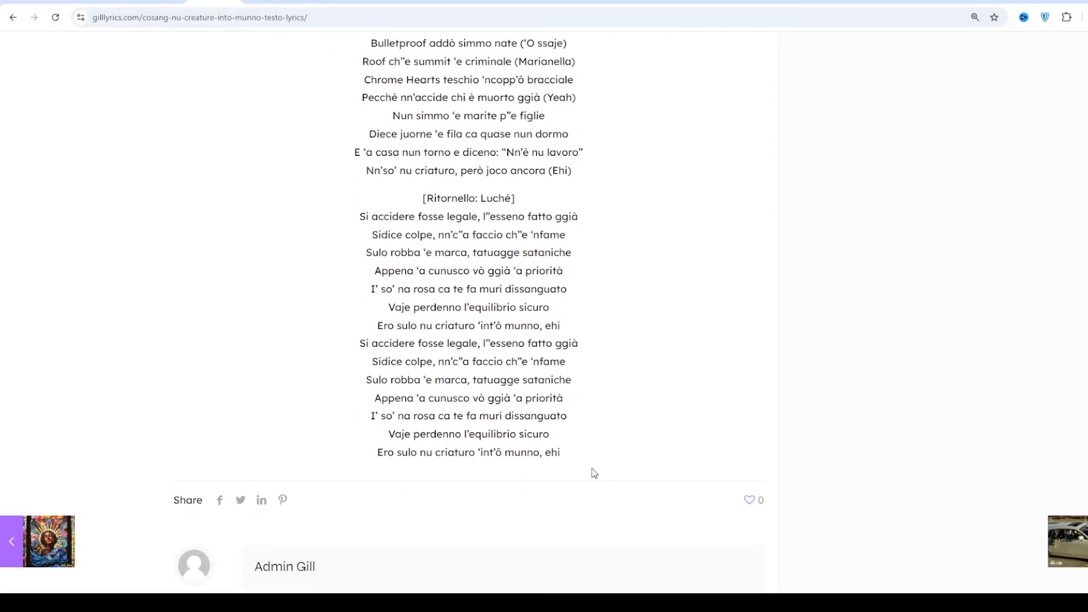
{"action": "scroll", "scroll_direction": "down", "scroll_amount": 3}
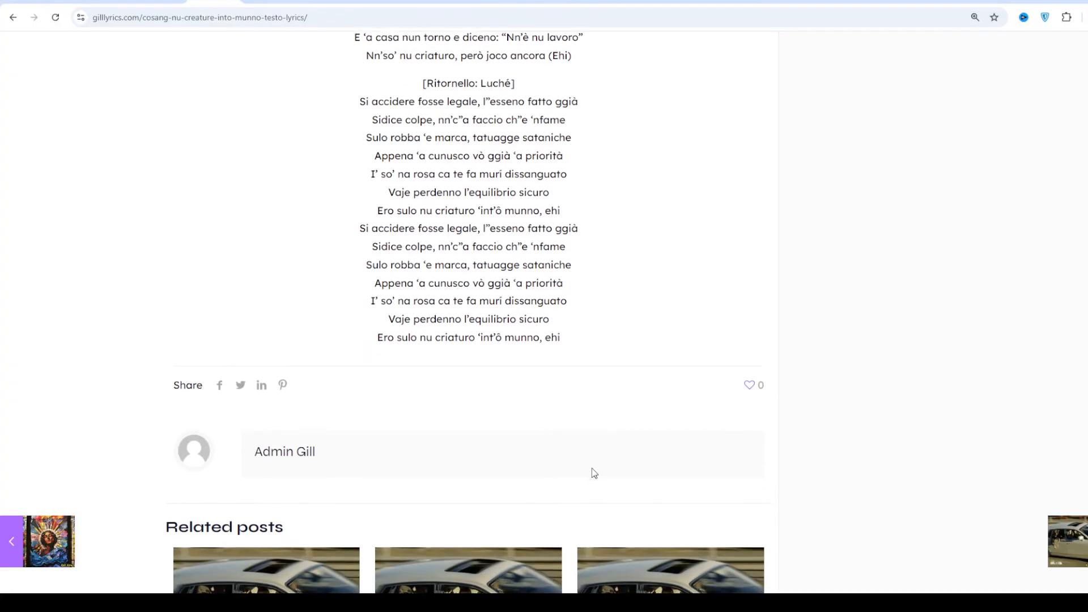
{"action": "scroll", "scroll_direction": "up", "scroll_amount": 3}
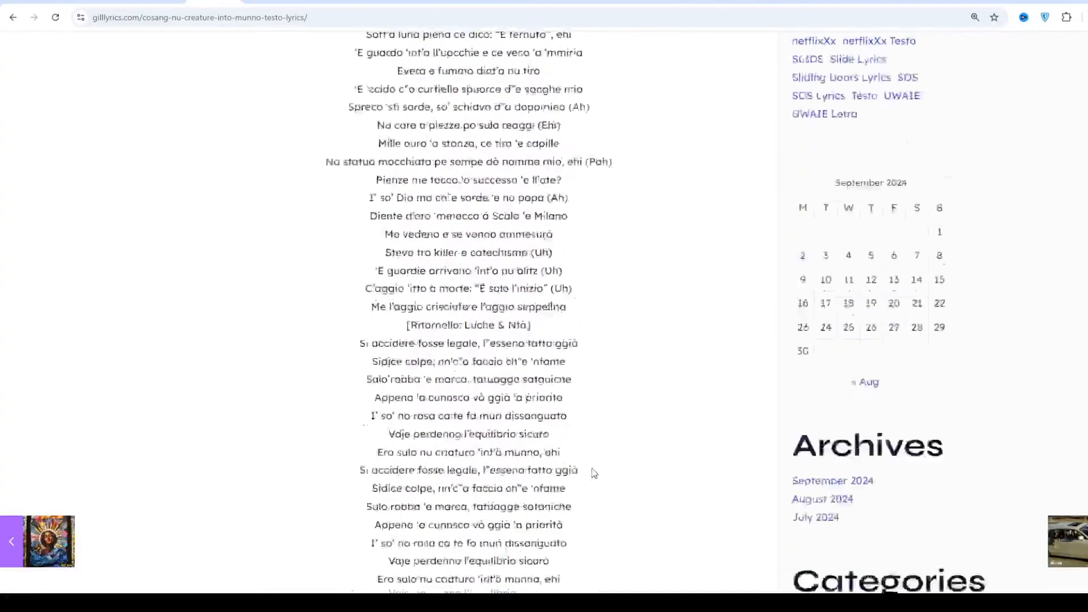
{"action": "scroll", "scroll_direction": "up", "scroll_amount": 3}
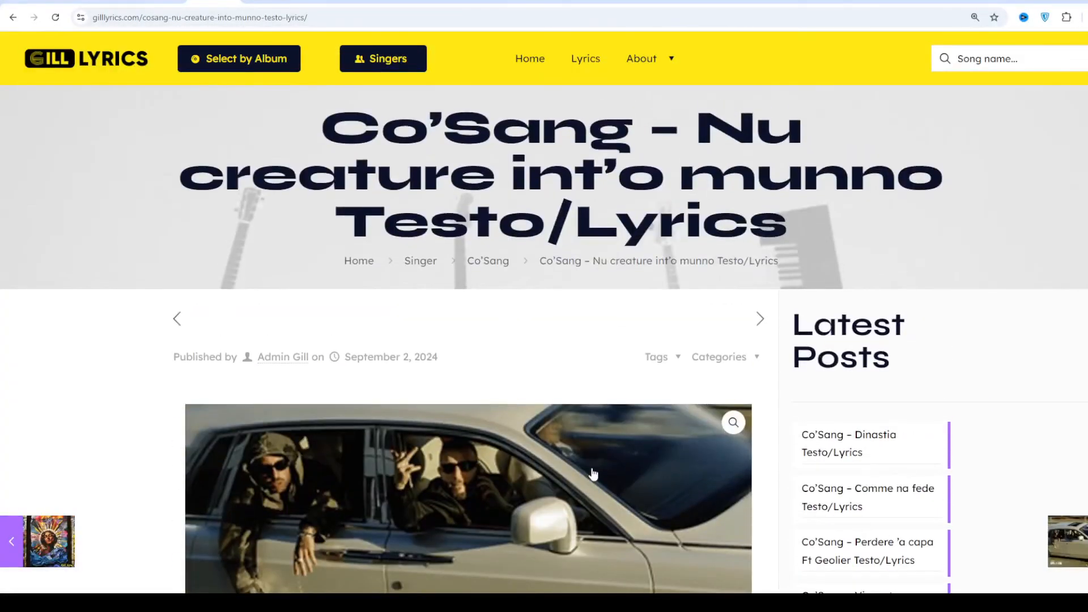
{"action": "scroll", "scroll_direction": "down", "scroll_amount": 3}
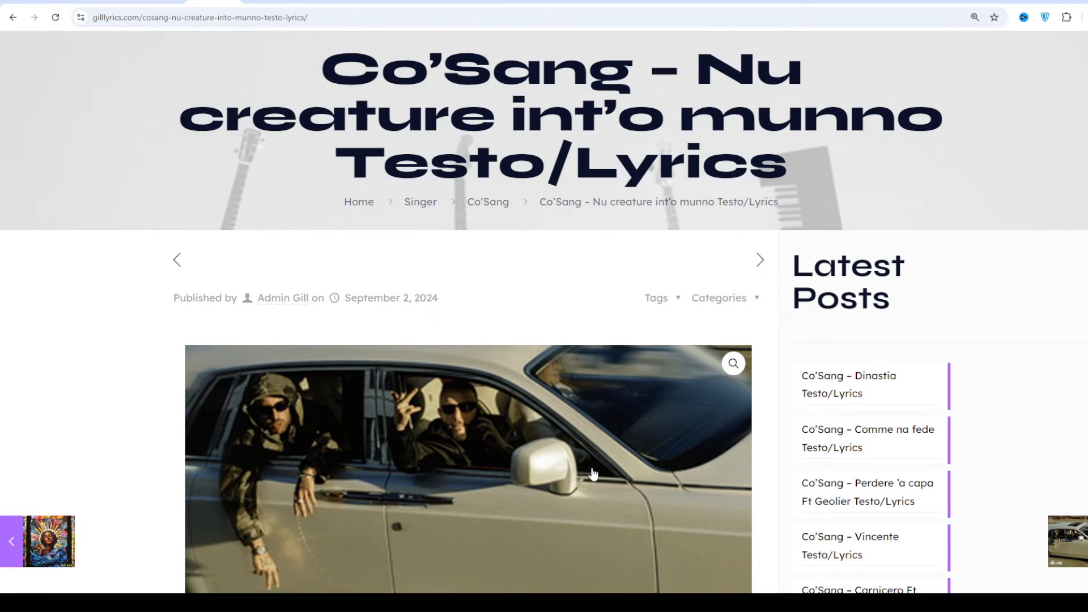
{"action": "scroll", "scroll_direction": "down", "scroll_amount": 3}
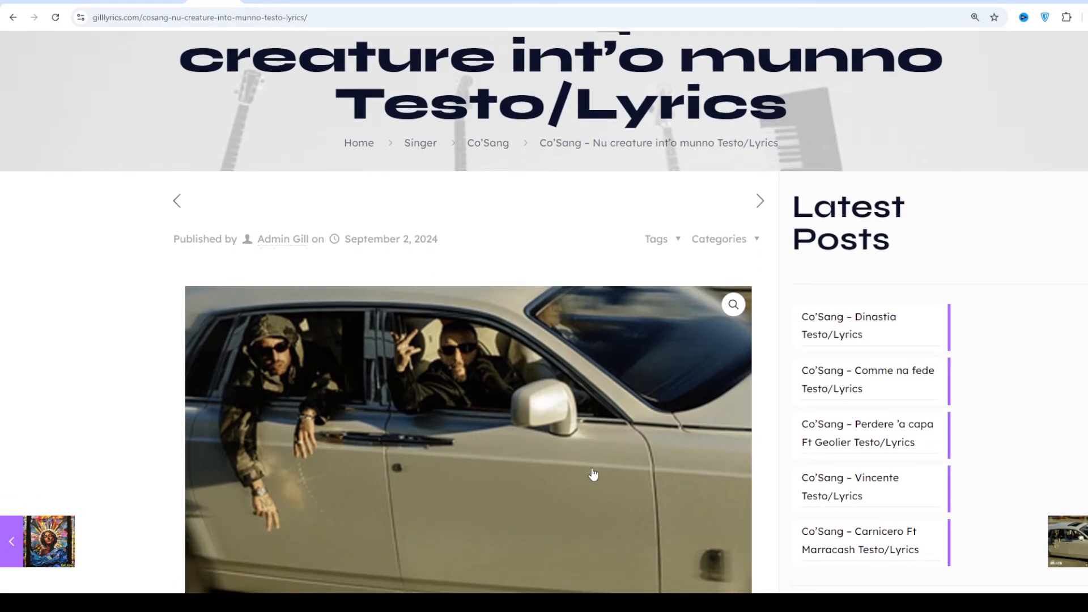
{"action": "scroll", "scroll_direction": "down", "scroll_amount": 3}
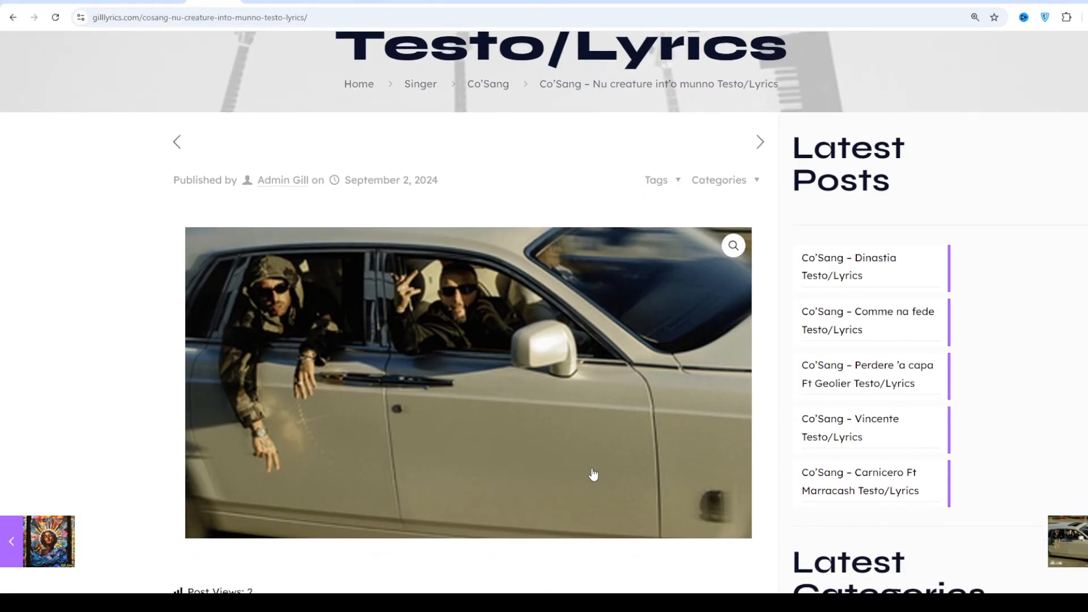
{"action": "scroll", "scroll_direction": "down", "scroll_amount": 3}
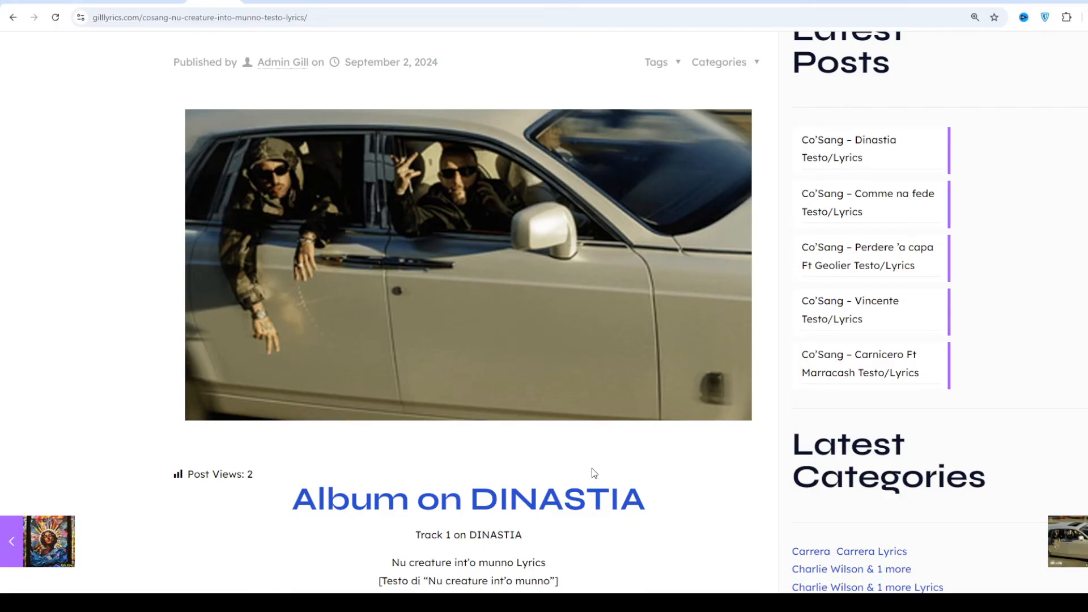
{"action": "scroll", "scroll_direction": "down", "scroll_amount": 3}
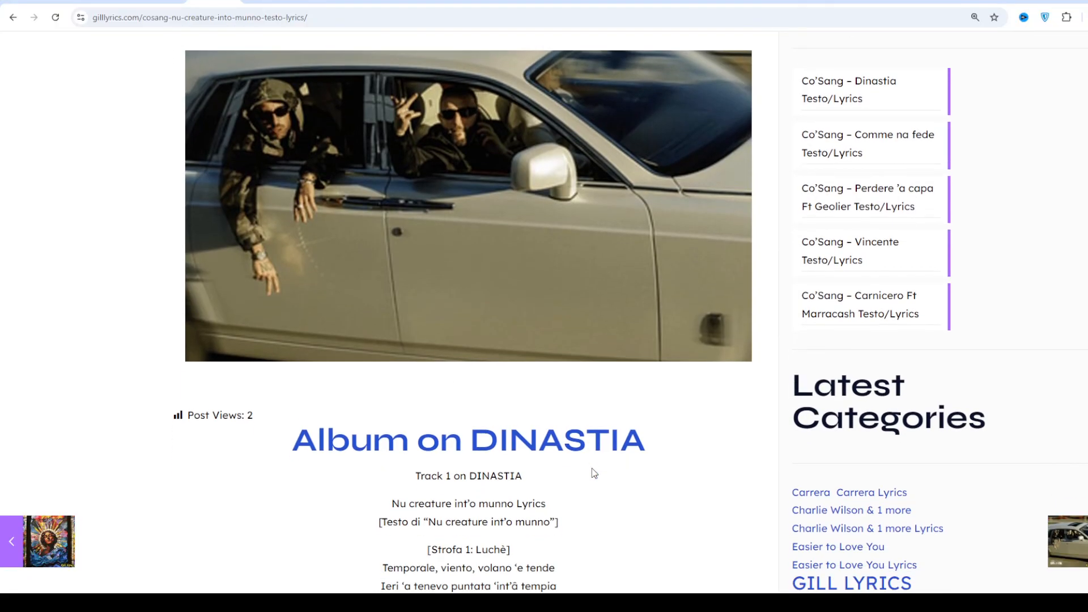
{"action": "scroll", "scroll_direction": "down", "scroll_amount": 3}
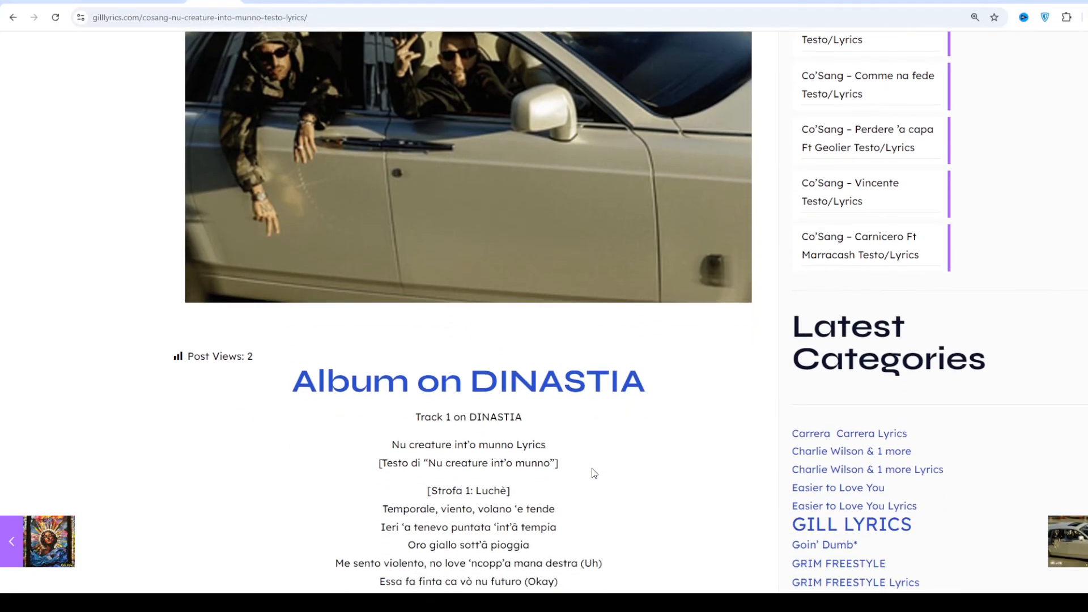
{"action": "scroll", "scroll_direction": "down", "scroll_amount": 3}
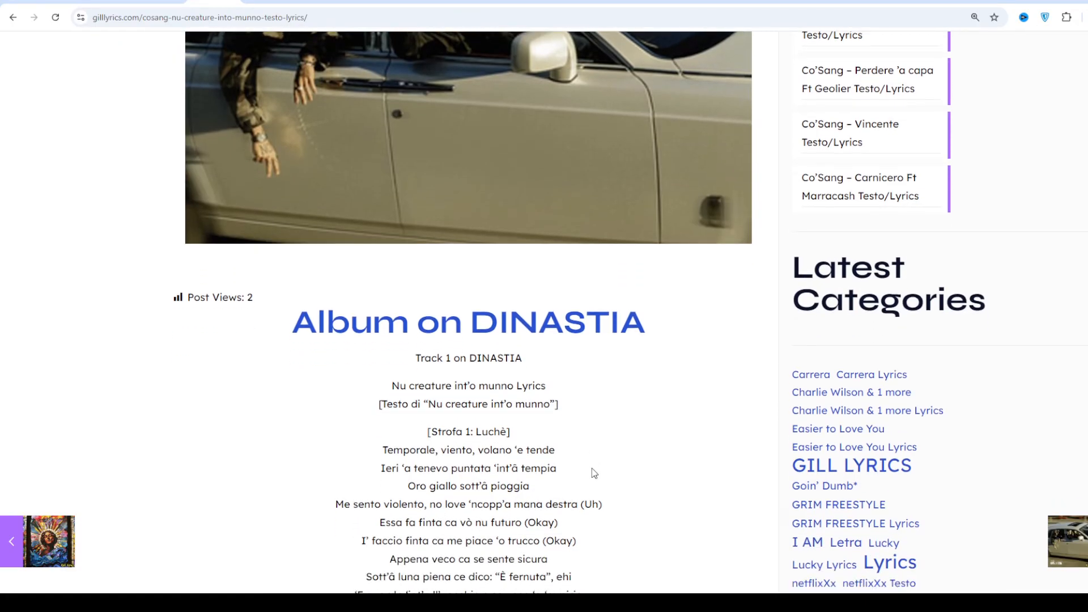
{"action": "scroll", "scroll_direction": "down", "scroll_amount": 3}
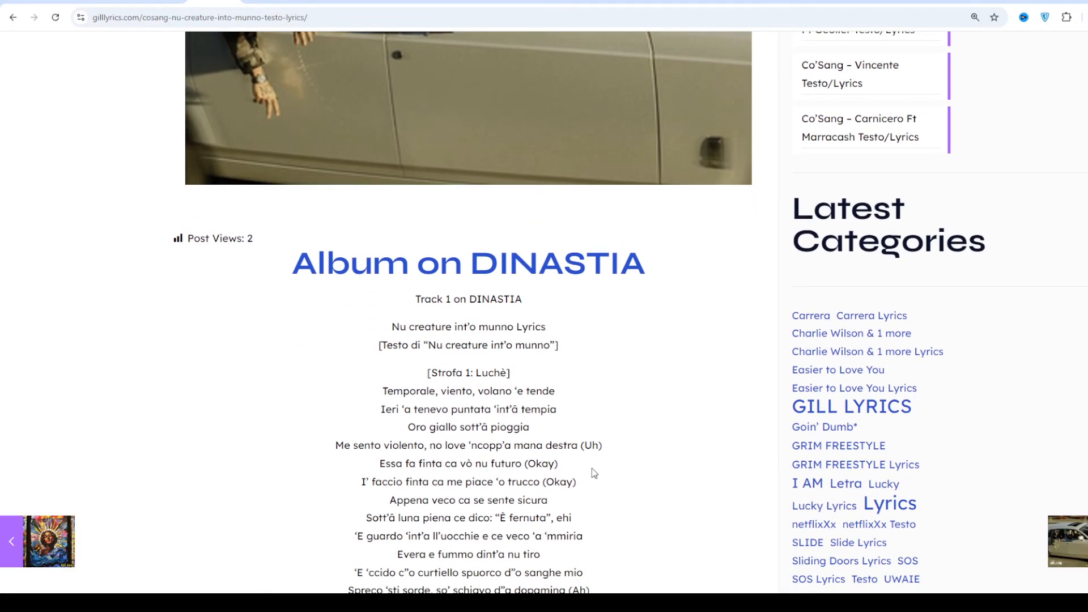
{"action": "scroll", "scroll_direction": "down", "scroll_amount": 3}
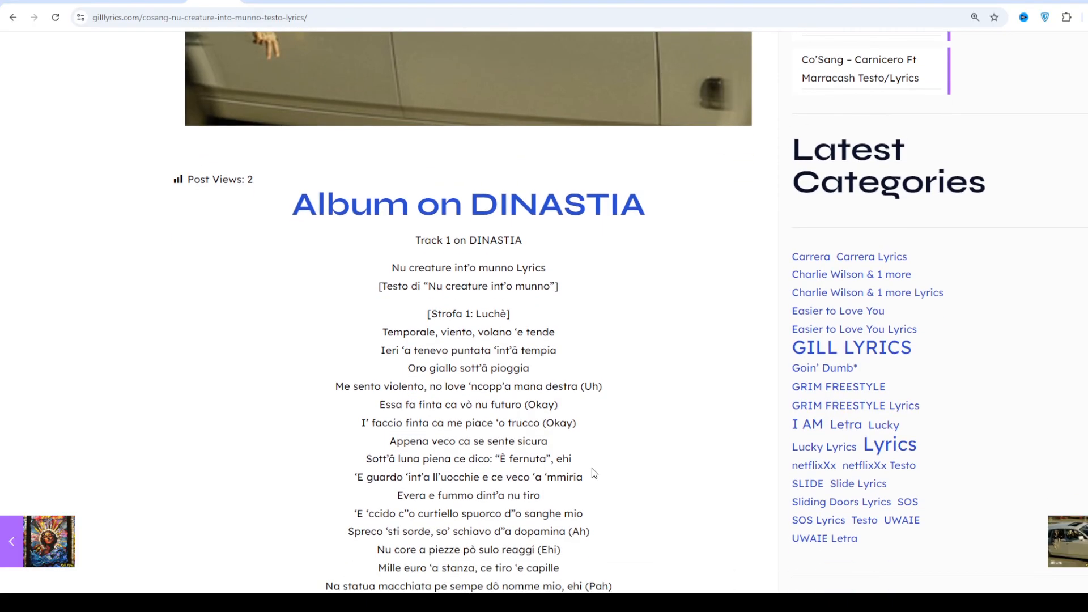
{"action": "scroll", "scroll_direction": "down", "scroll_amount": 3}
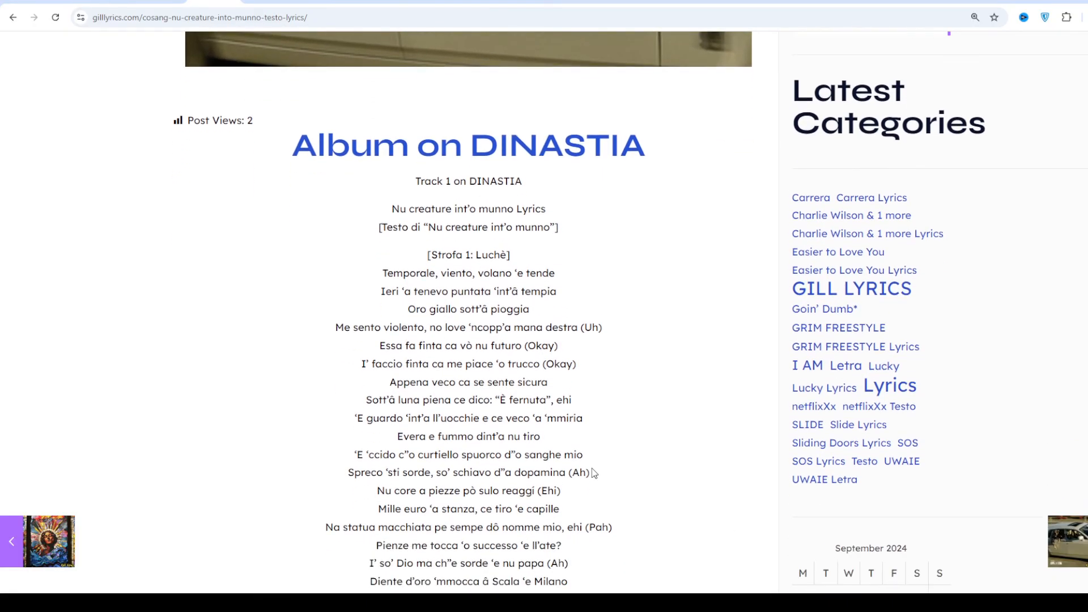
{"action": "scroll", "scroll_direction": "down", "scroll_amount": 3}
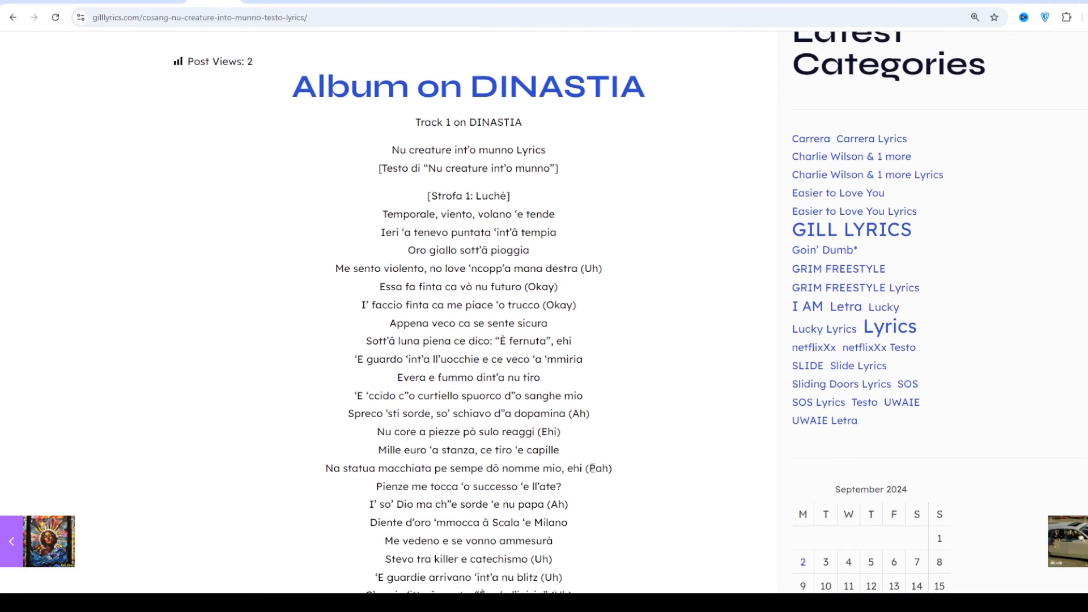
{"action": "scroll", "scroll_direction": "down", "scroll_amount": 3}
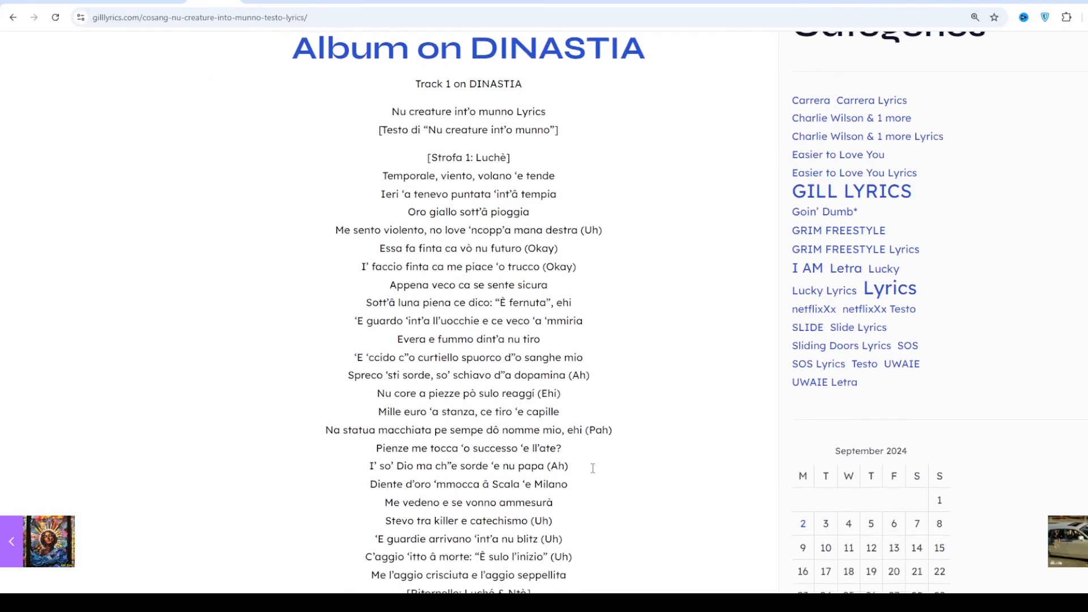
{"action": "scroll", "scroll_direction": "down", "scroll_amount": 3}
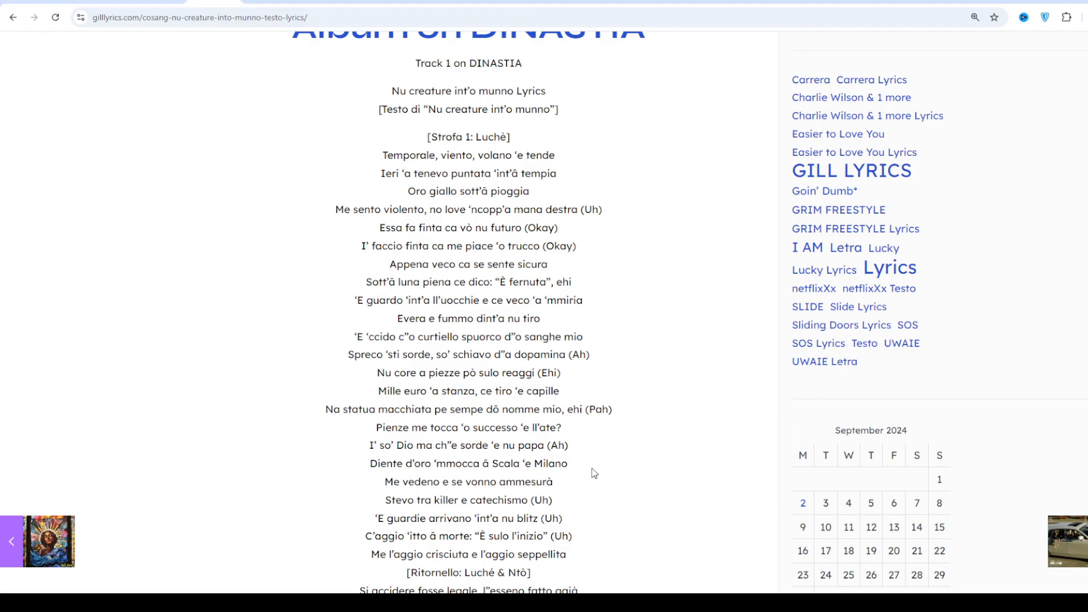
{"action": "scroll", "scroll_direction": "down", "scroll_amount": 3}
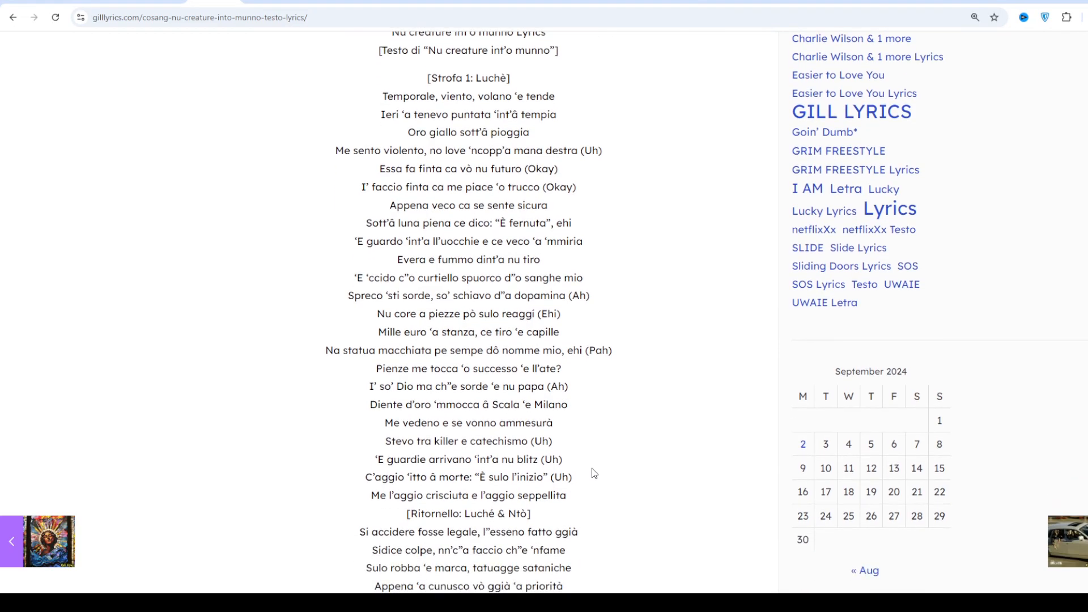
{"action": "scroll", "scroll_direction": "down", "scroll_amount": 3}
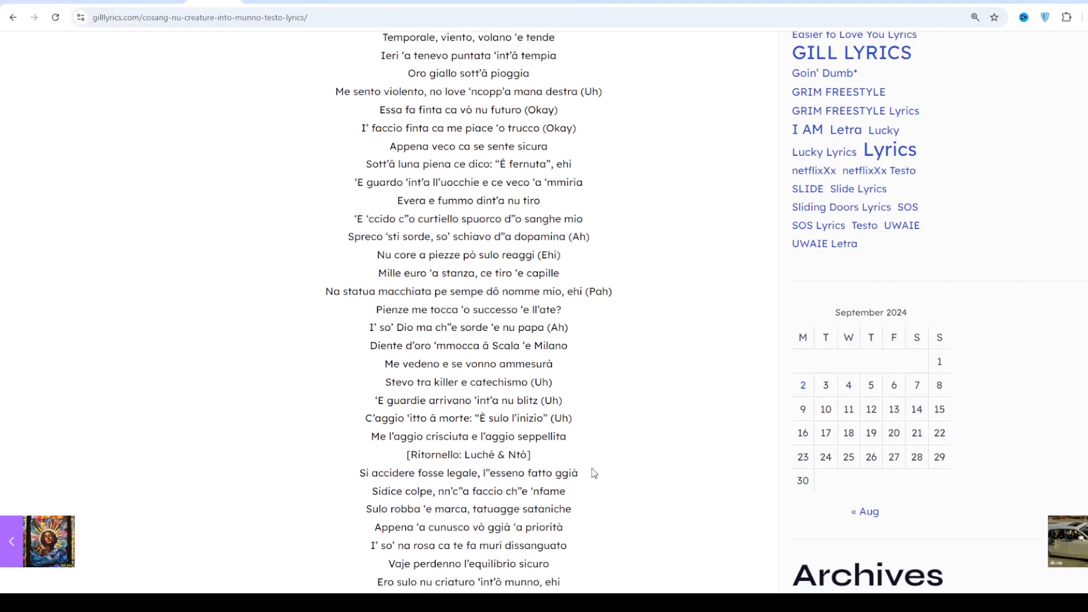
{"action": "scroll", "scroll_direction": "down", "scroll_amount": 3}
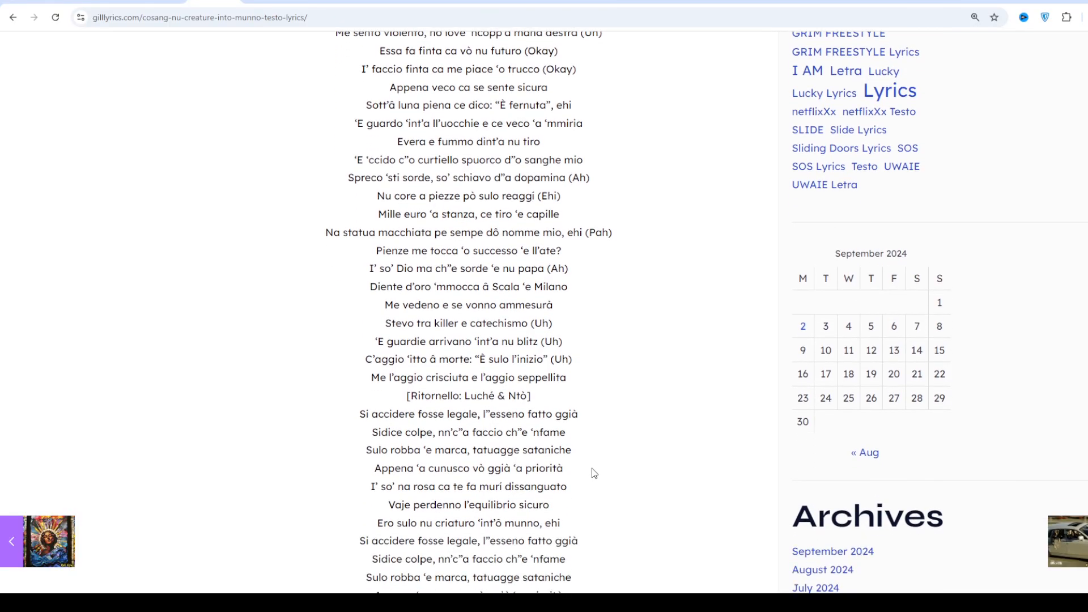
{"action": "scroll", "scroll_direction": "down", "scroll_amount": 3}
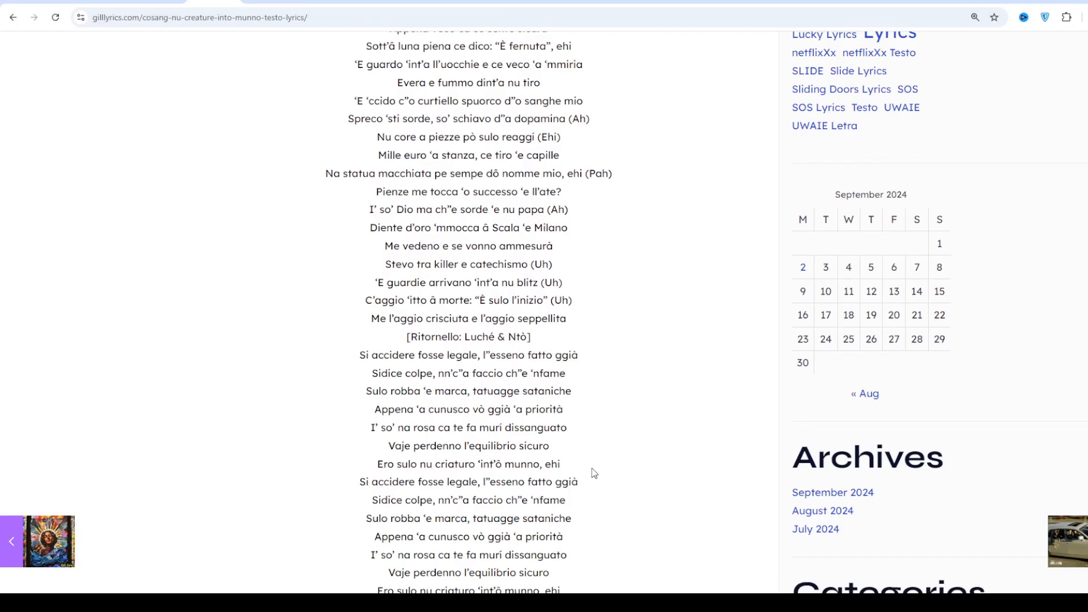
{"action": "scroll", "scroll_direction": "down", "scroll_amount": 3}
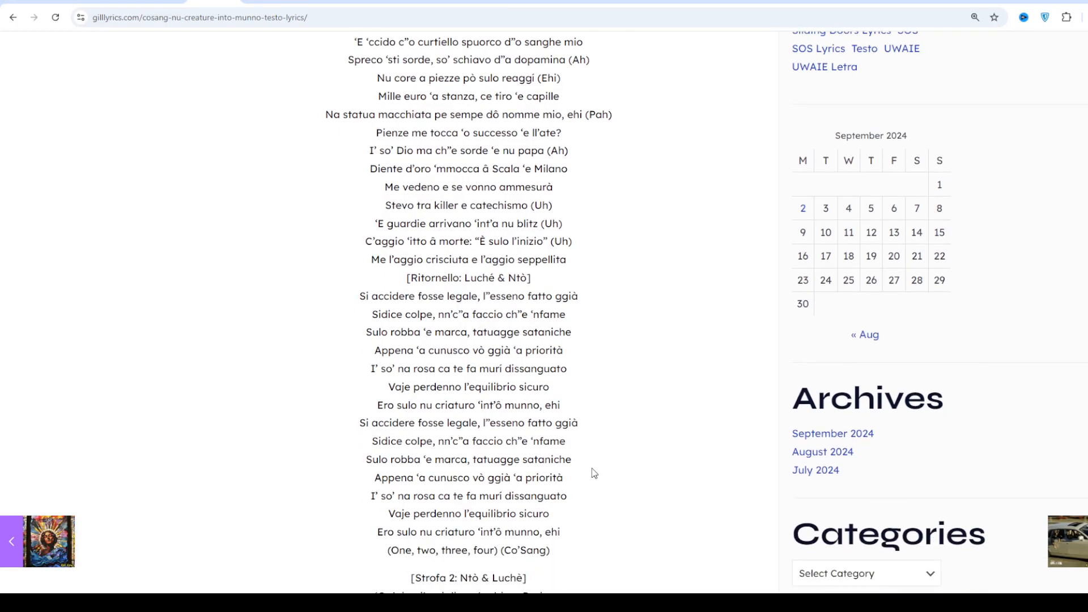
{"action": "scroll", "scroll_direction": "down", "scroll_amount": 3}
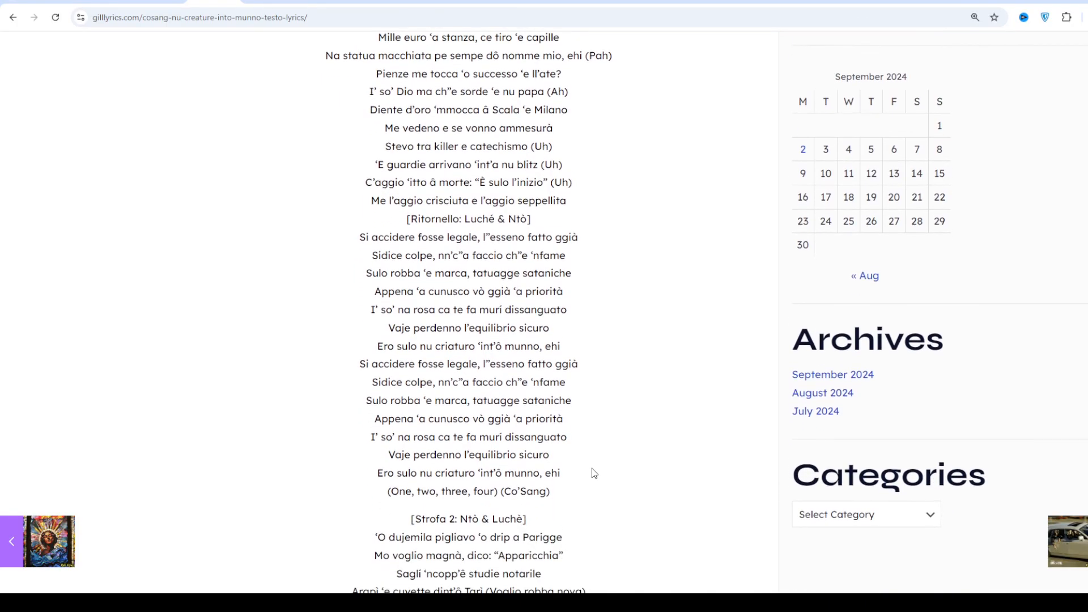
{"action": "scroll", "scroll_direction": "down", "scroll_amount": 3}
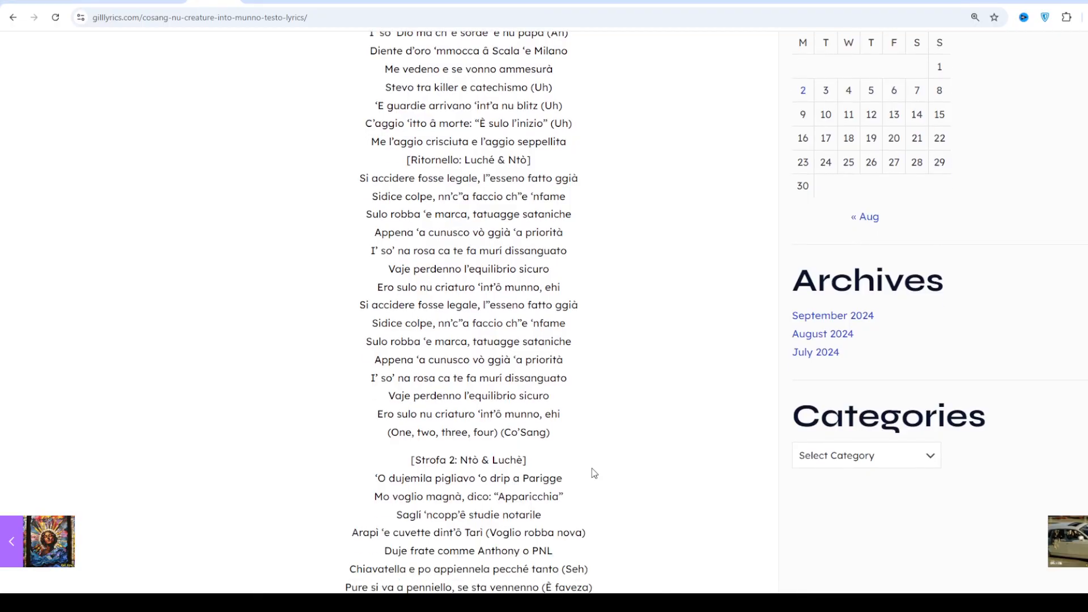
{"action": "scroll", "scroll_direction": "down", "scroll_amount": 3}
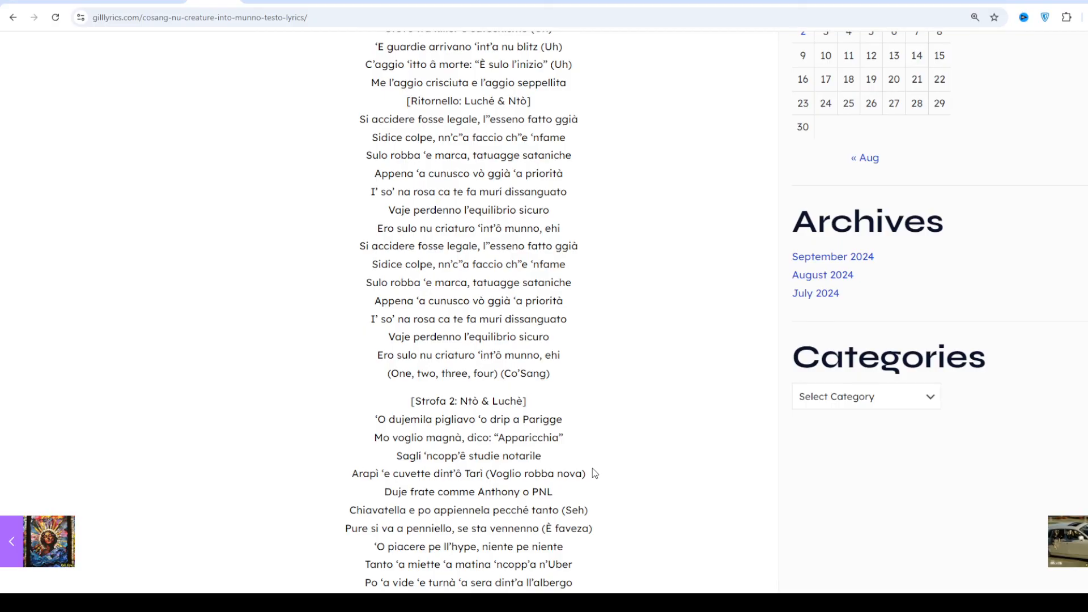
{"action": "mouse_move", "coordinate": [594, 464]}
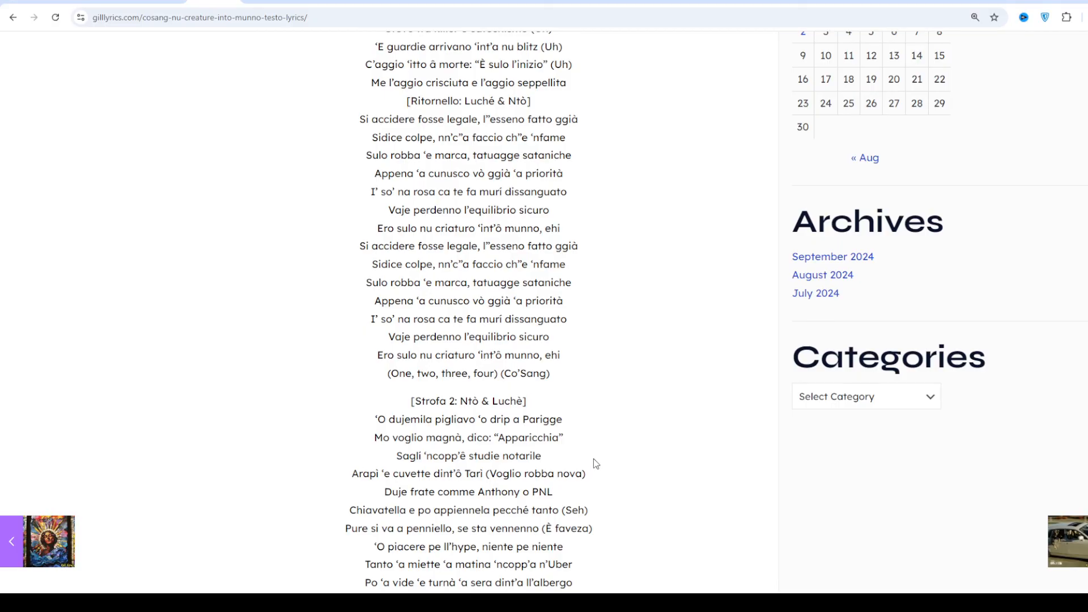